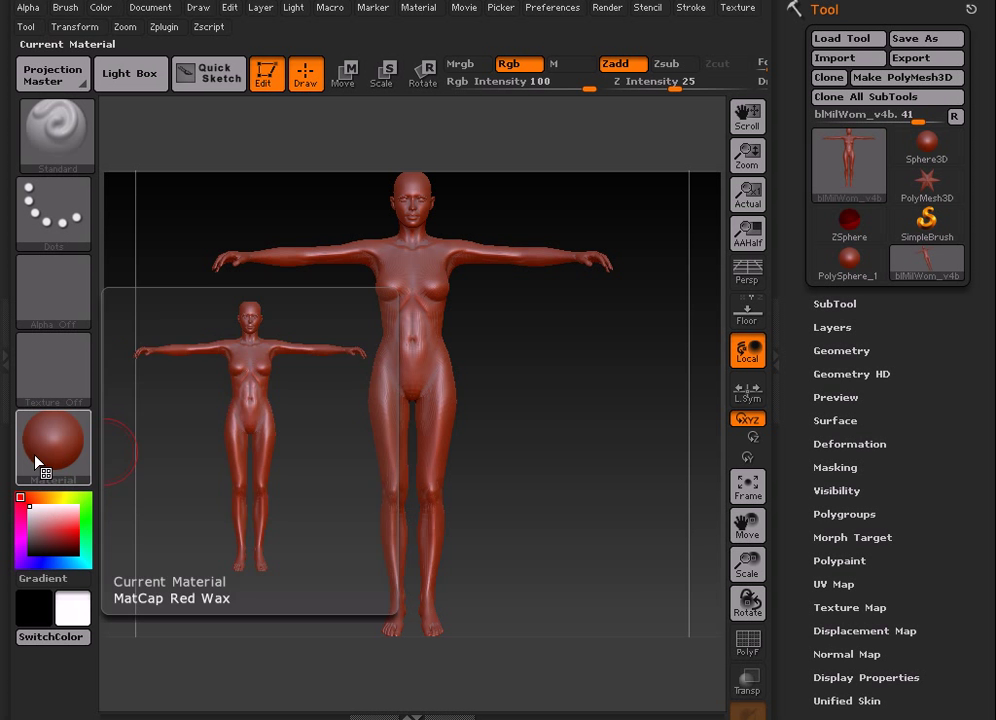
Replace the red wax material with SkinShade4 from the material palette
click(53, 447)
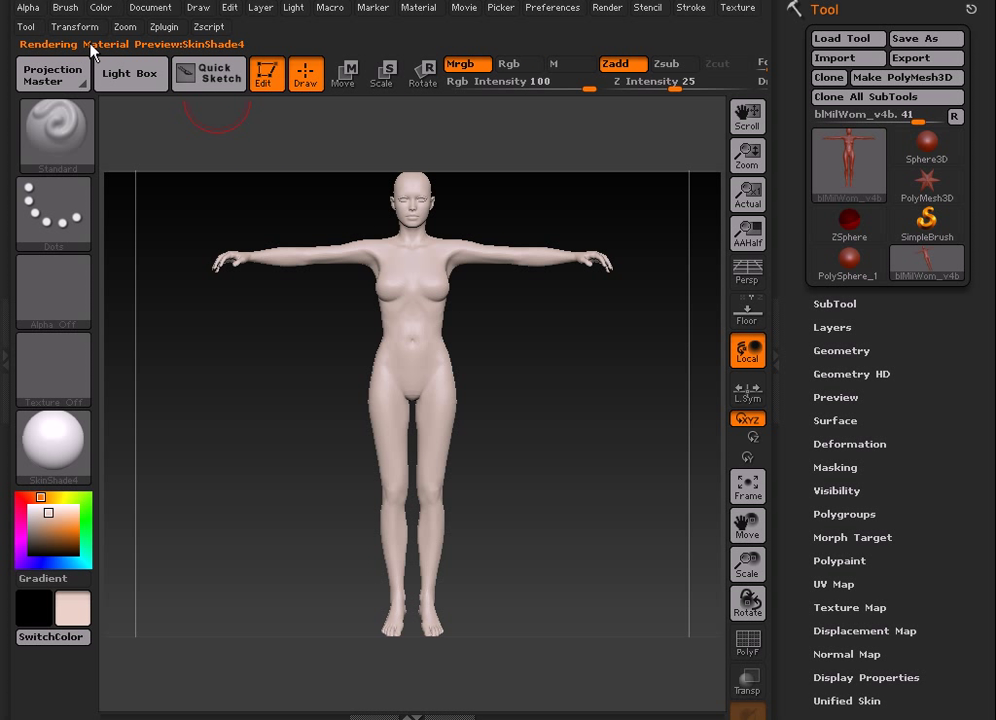
click(100, 8)
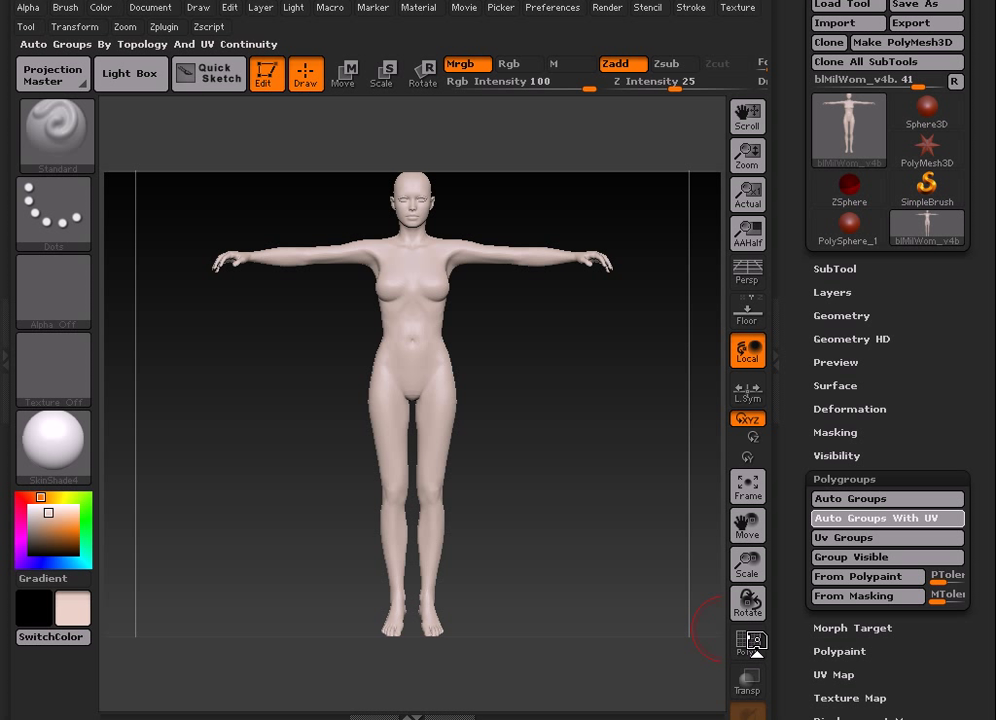
mouse_move(748, 641)
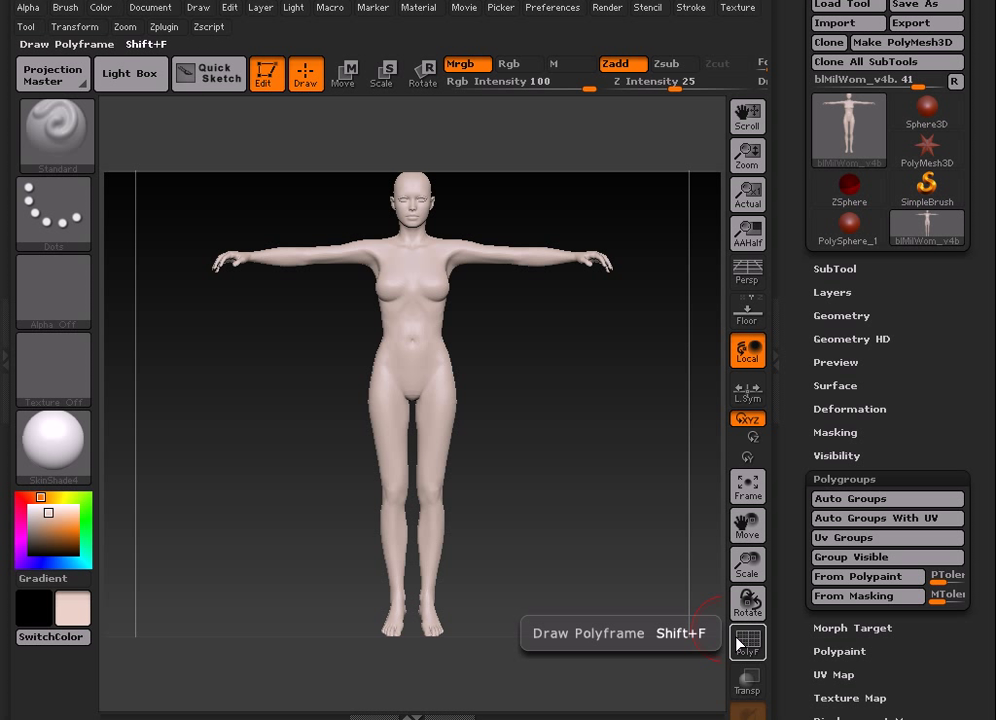
click(747, 641)
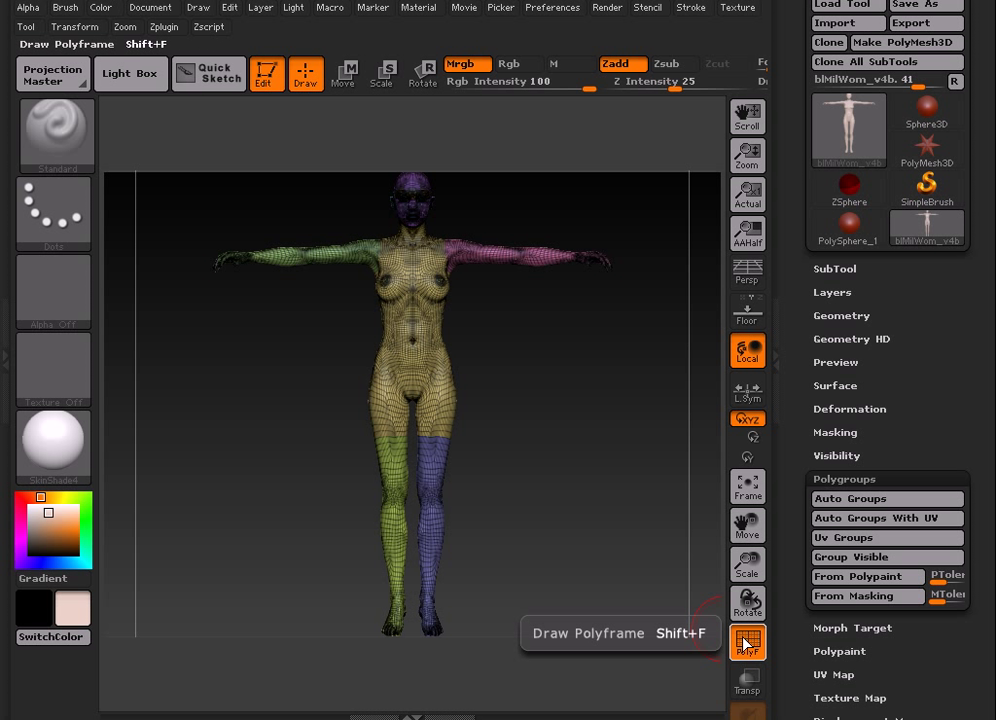
click(747, 641)
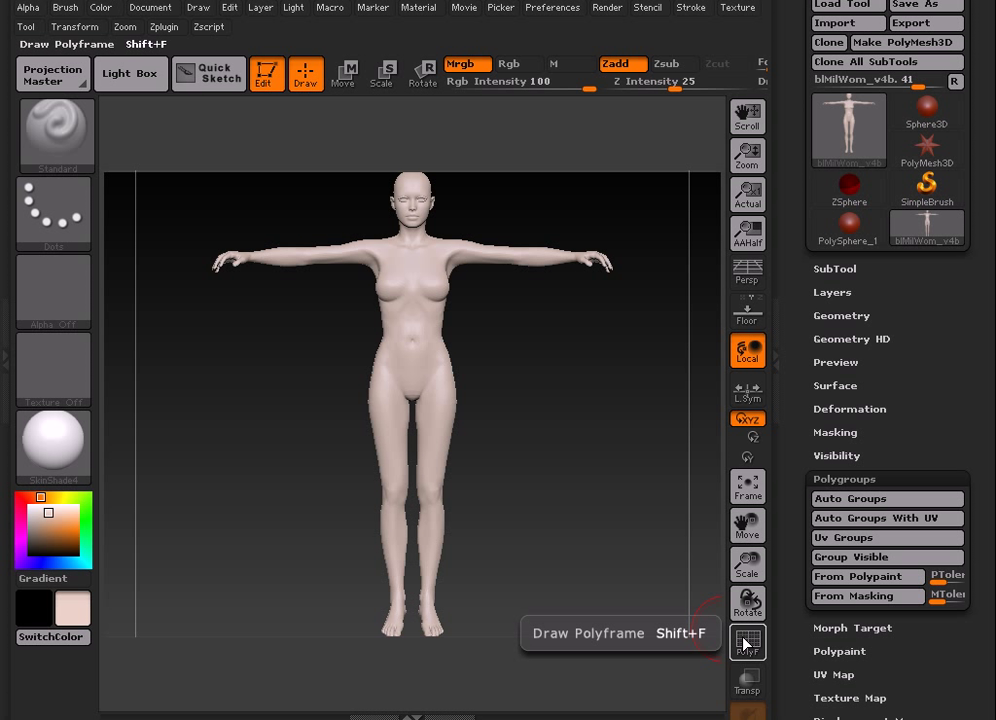
click(844, 478)
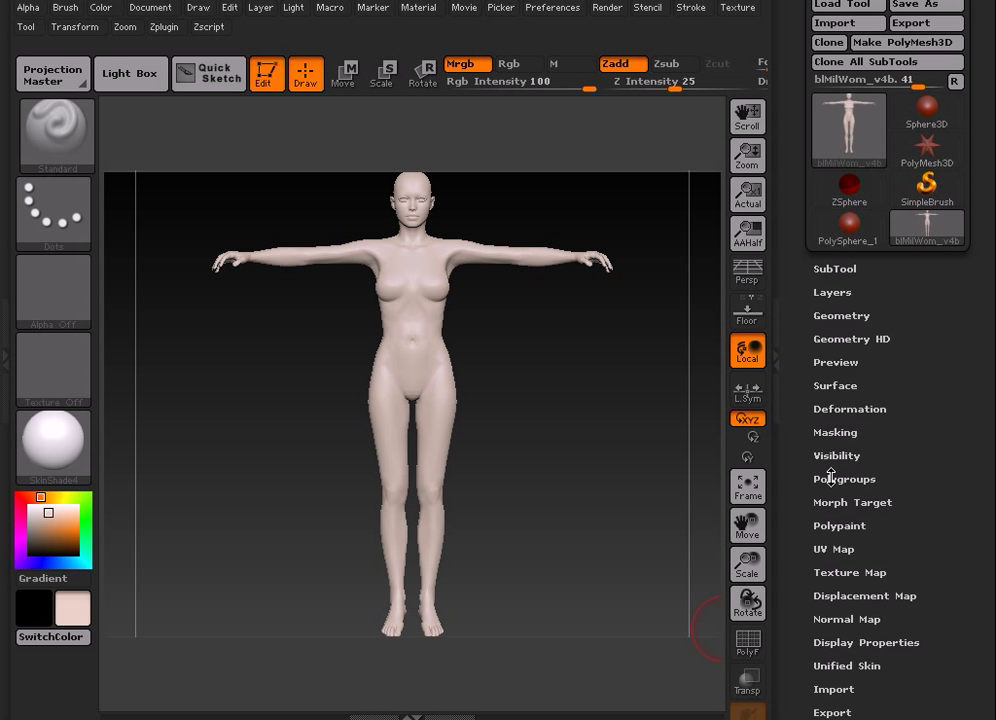
mouse_move(821, 405)
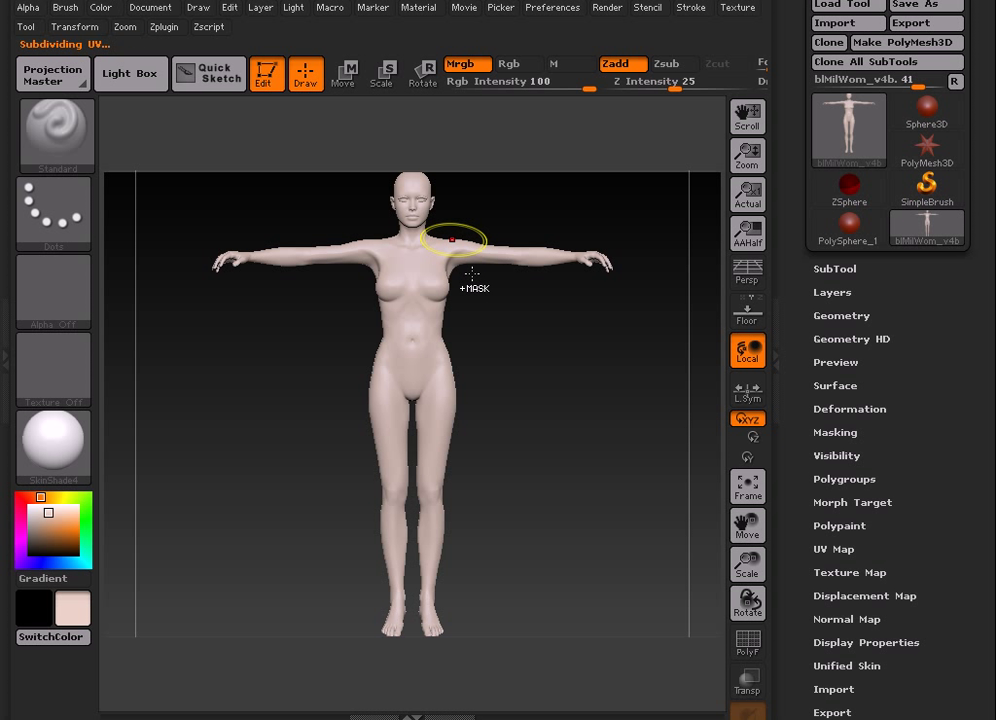
mouse_move(443, 305)
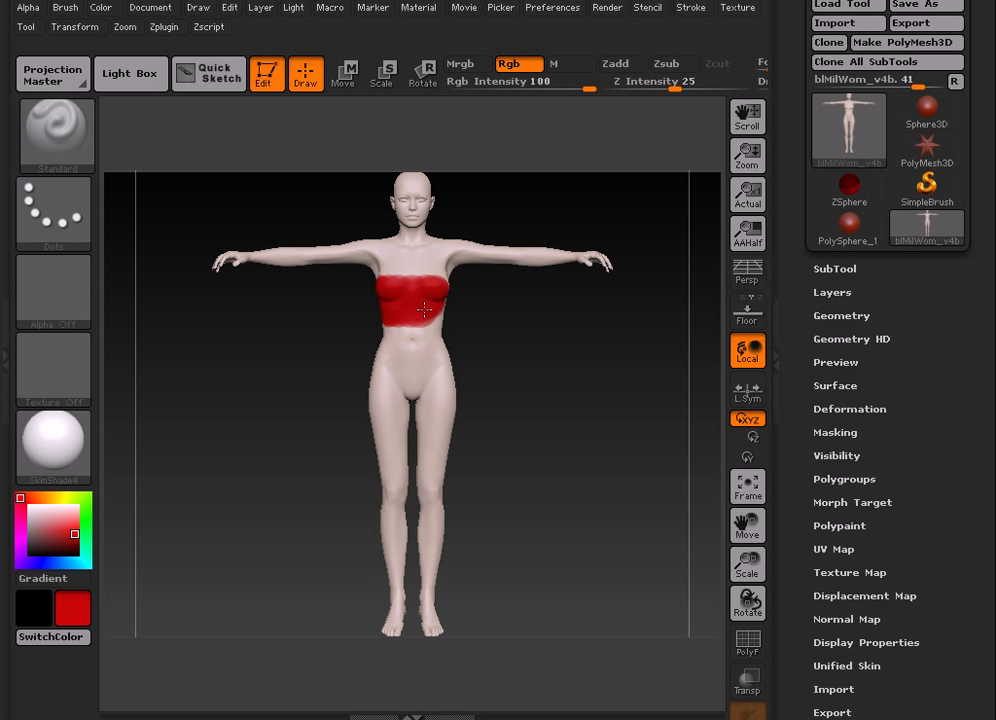
Orbit the painted figure and drop its SDiv slider to level 1 in Geometry
drag(425, 310, 432, 295)
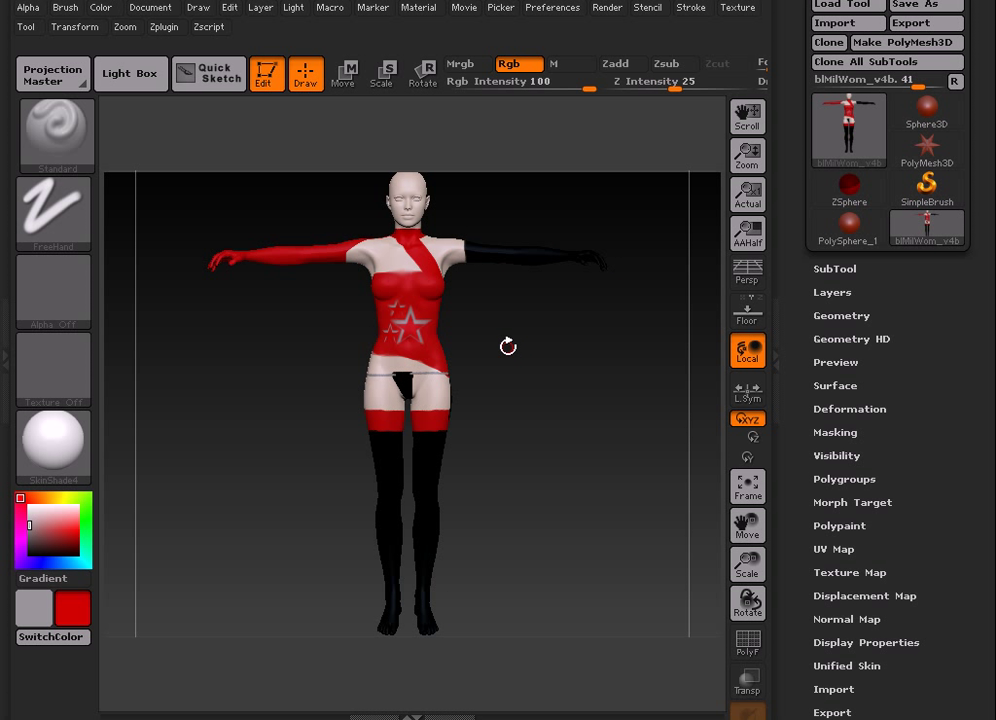
mouse_move(495, 349)
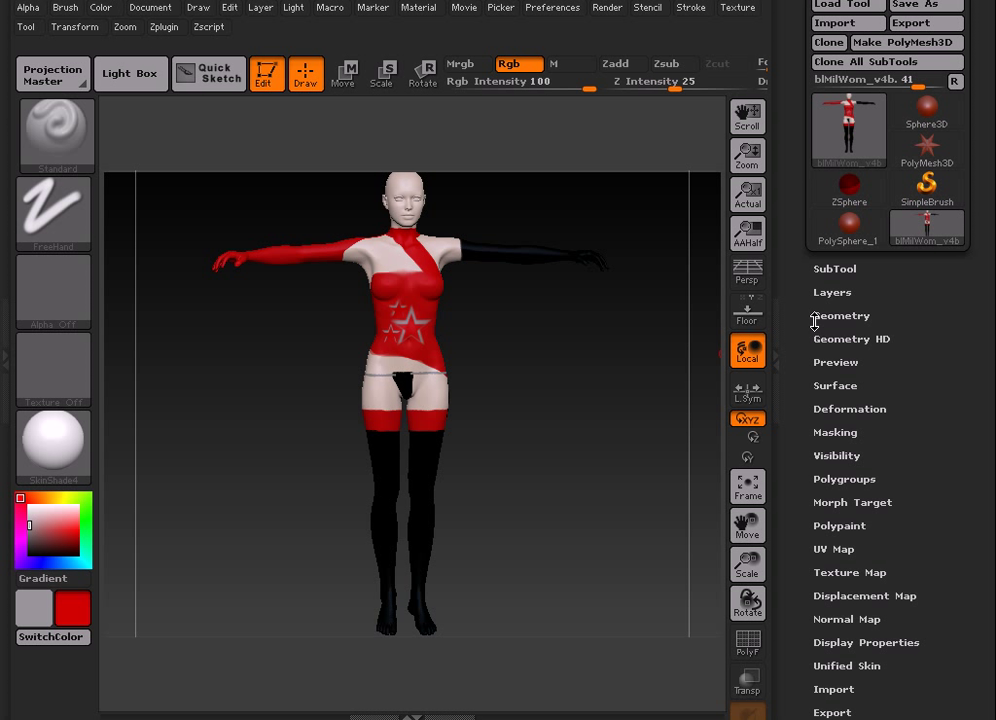
mouse_move(820, 318)
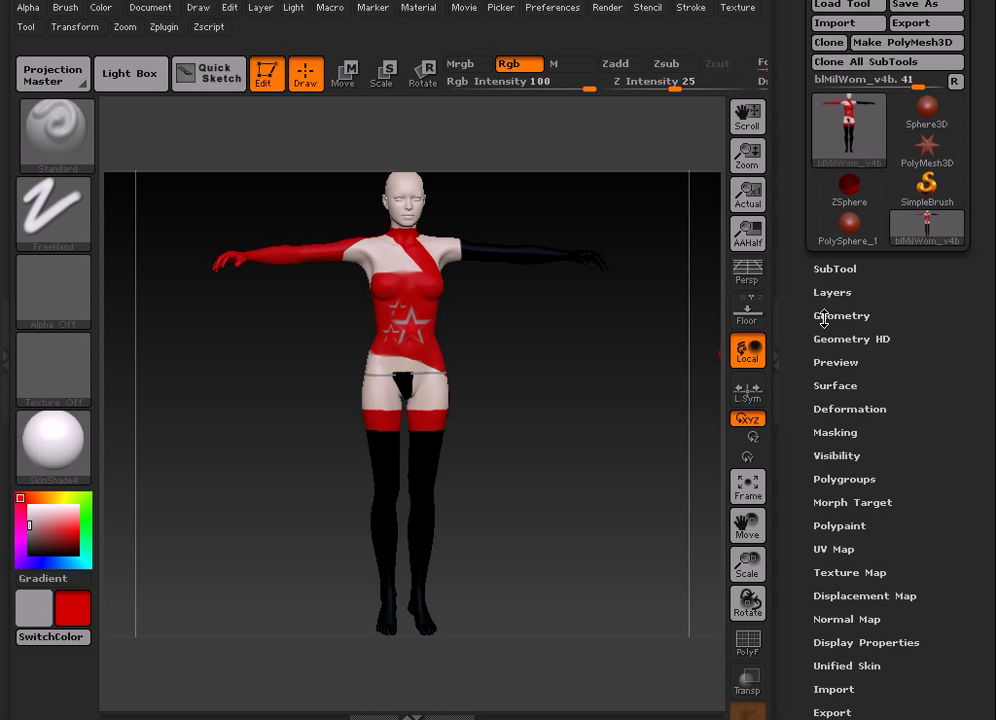
click(842, 315)
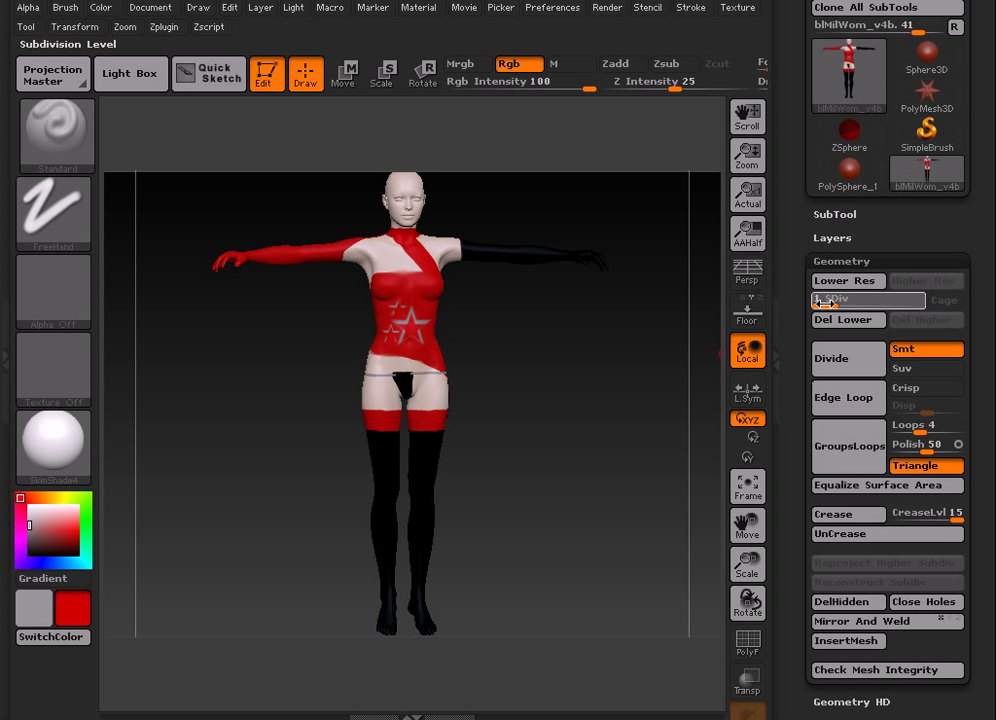
click(846, 280)
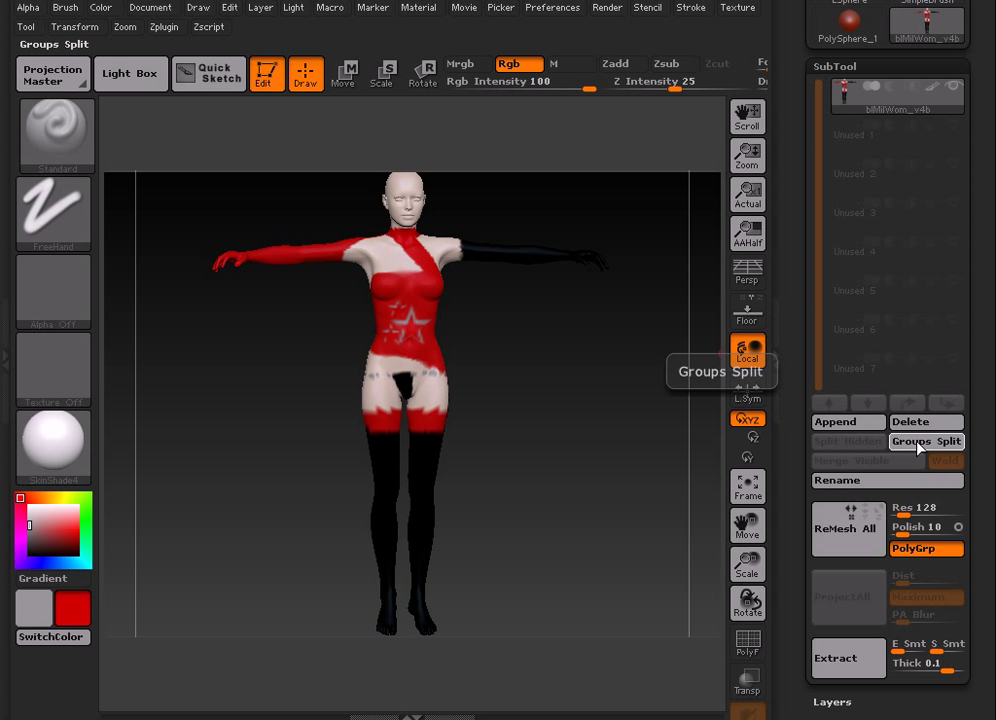
Run Groups Split and confirm the not-undoable warning to split by polygroup
click(925, 441)
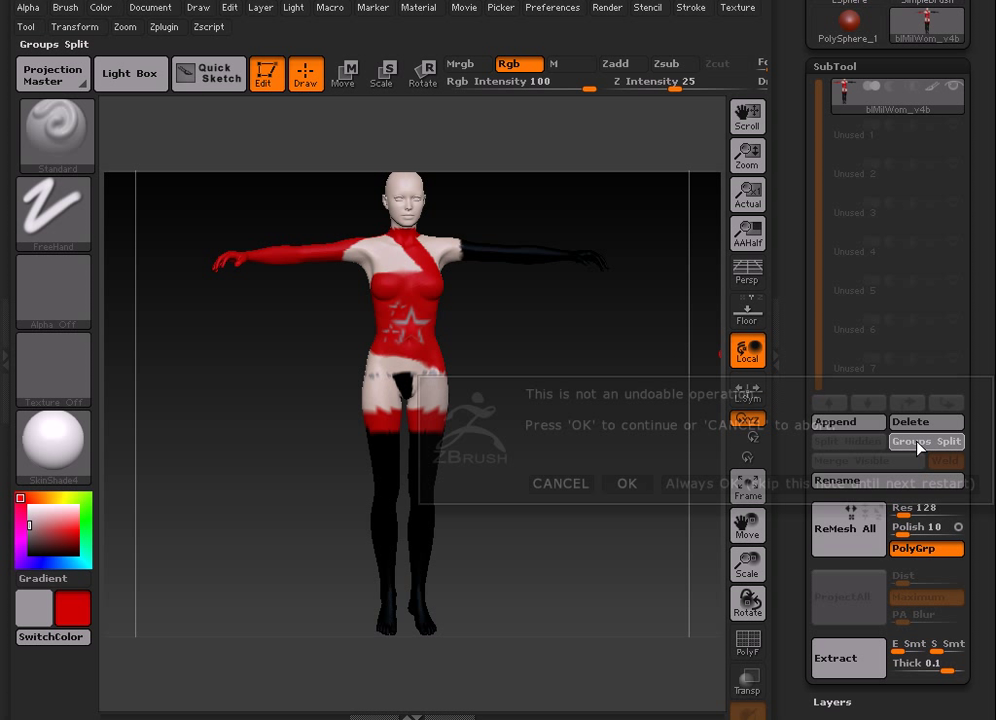
click(627, 483)
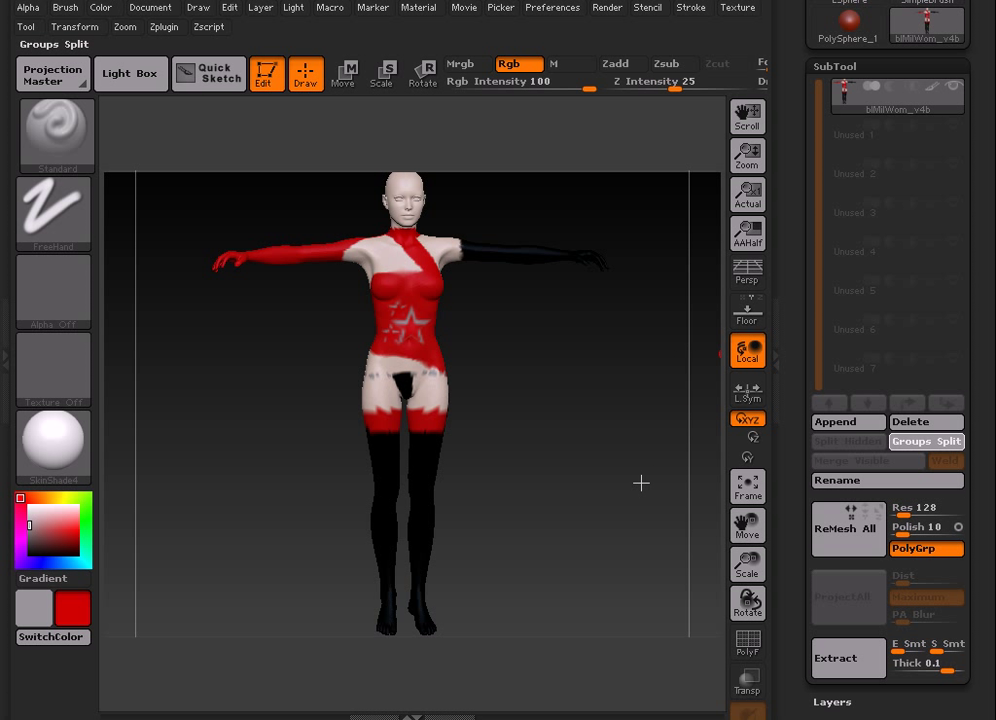
mouse_move(641, 485)
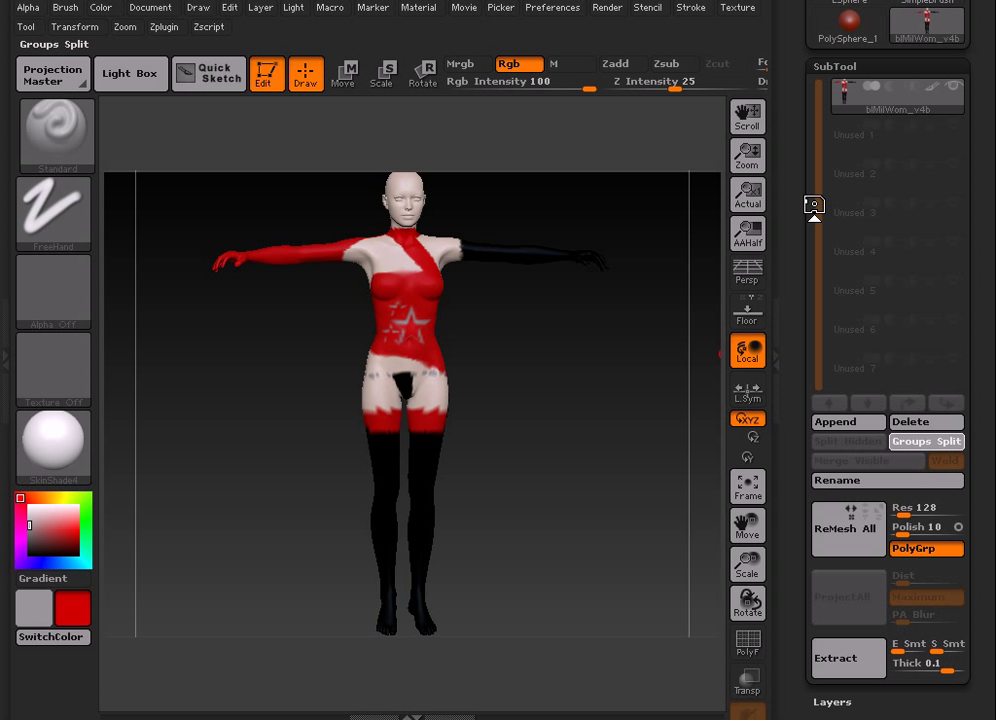
click(925, 441)
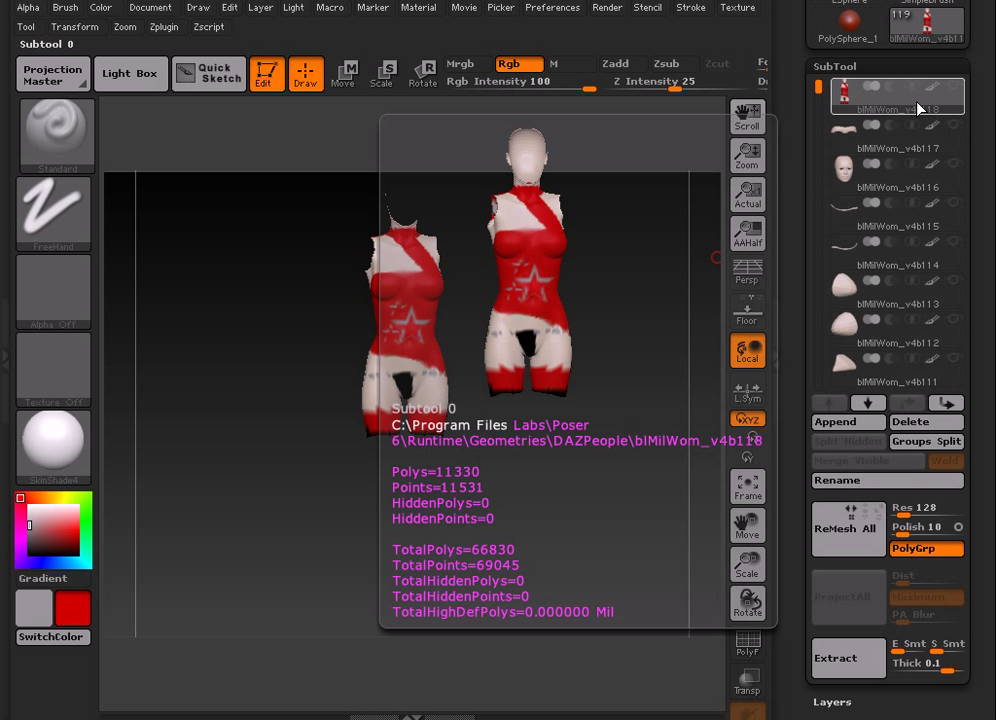
Select the torso subtool and raise its SDiv slider to level 4
click(747, 487)
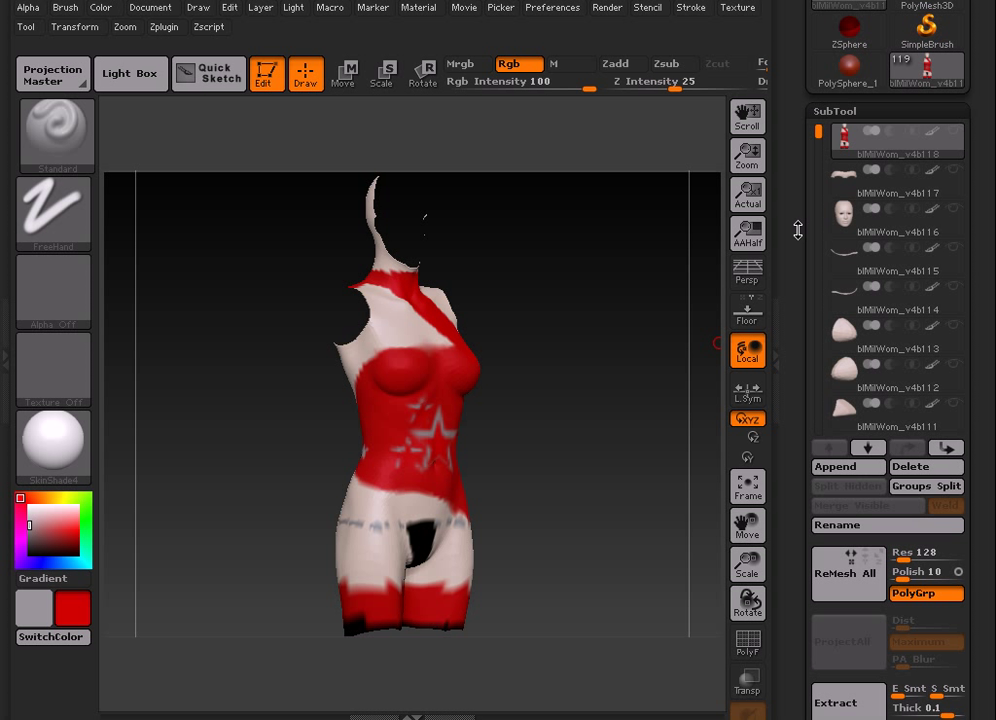
click(835, 113)
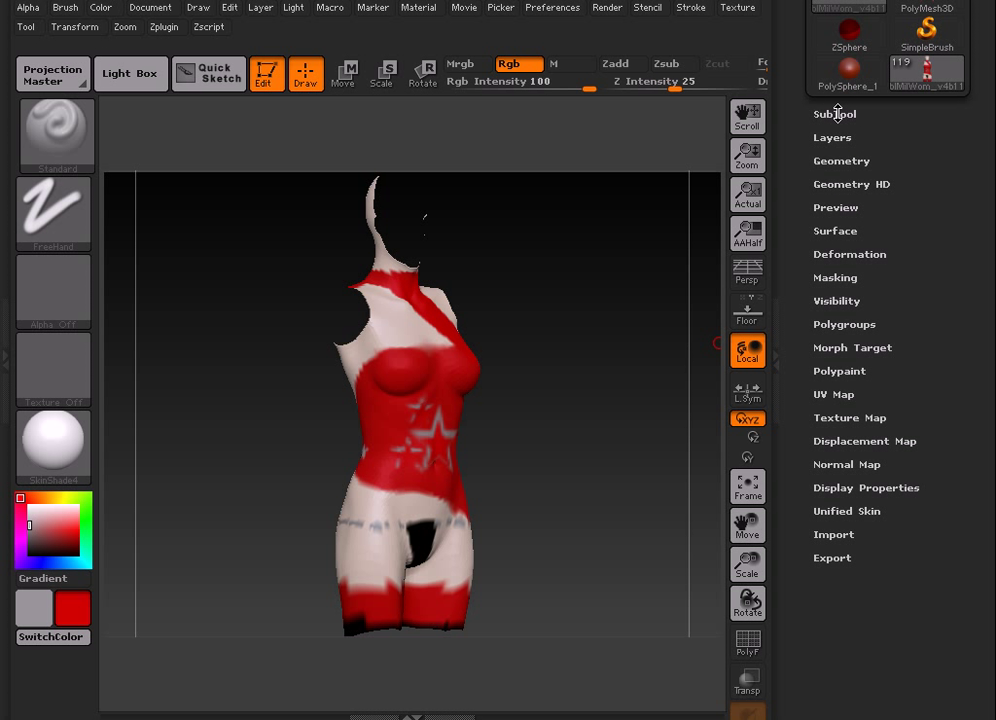
click(841, 160)
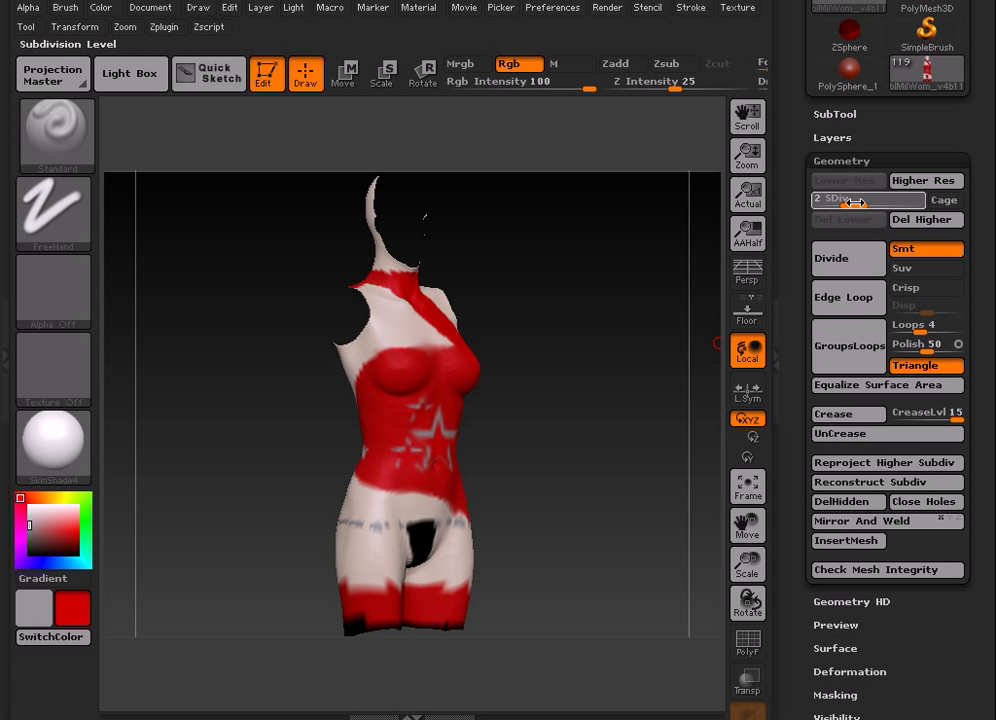
click(922, 180)
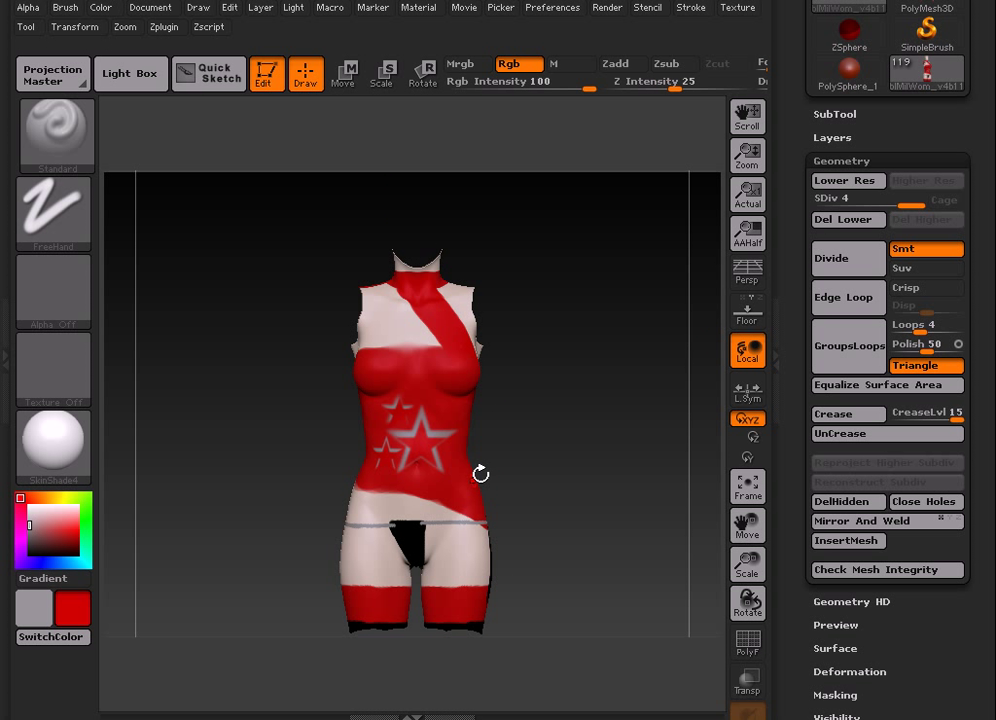
click(848, 501)
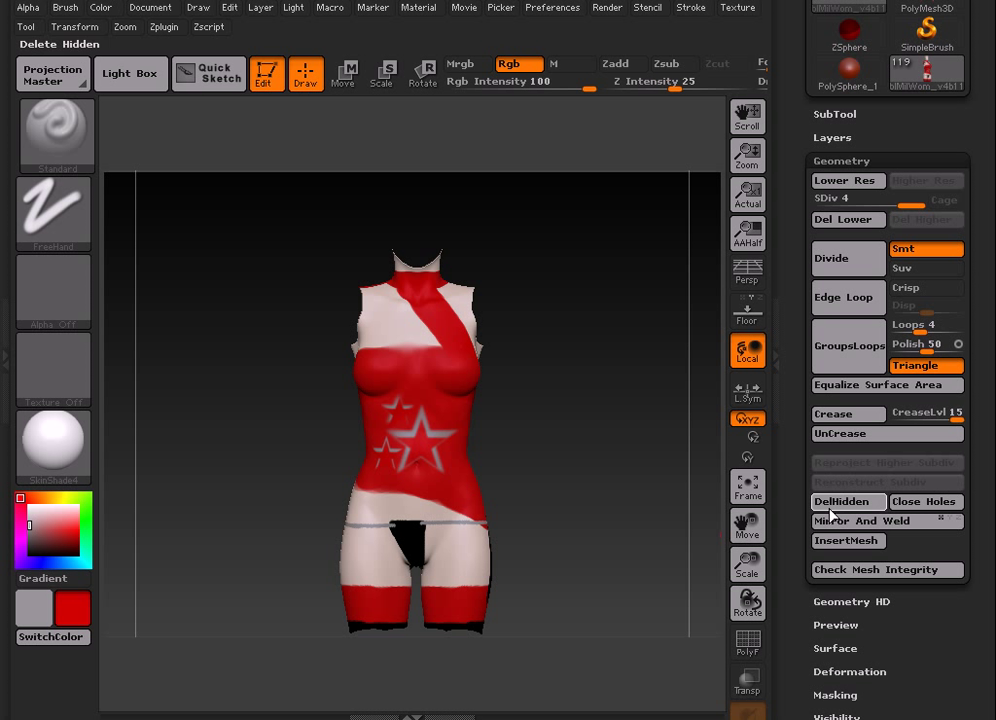
Check the torso's UV map and Polypaint options, then expand Texture Map
click(841, 160)
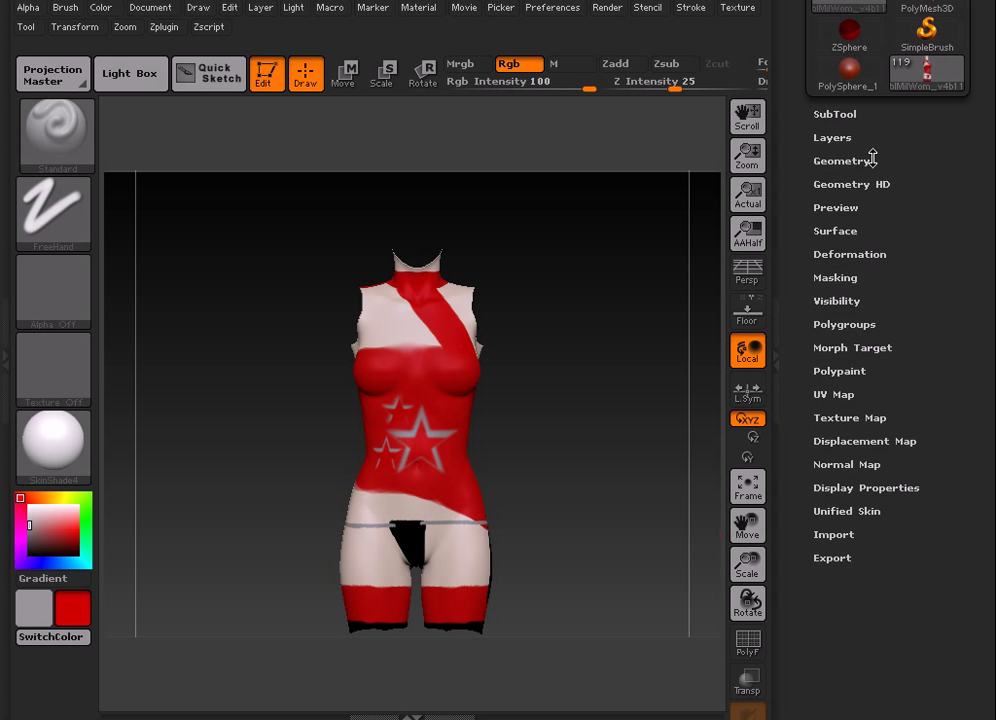
click(833, 393)
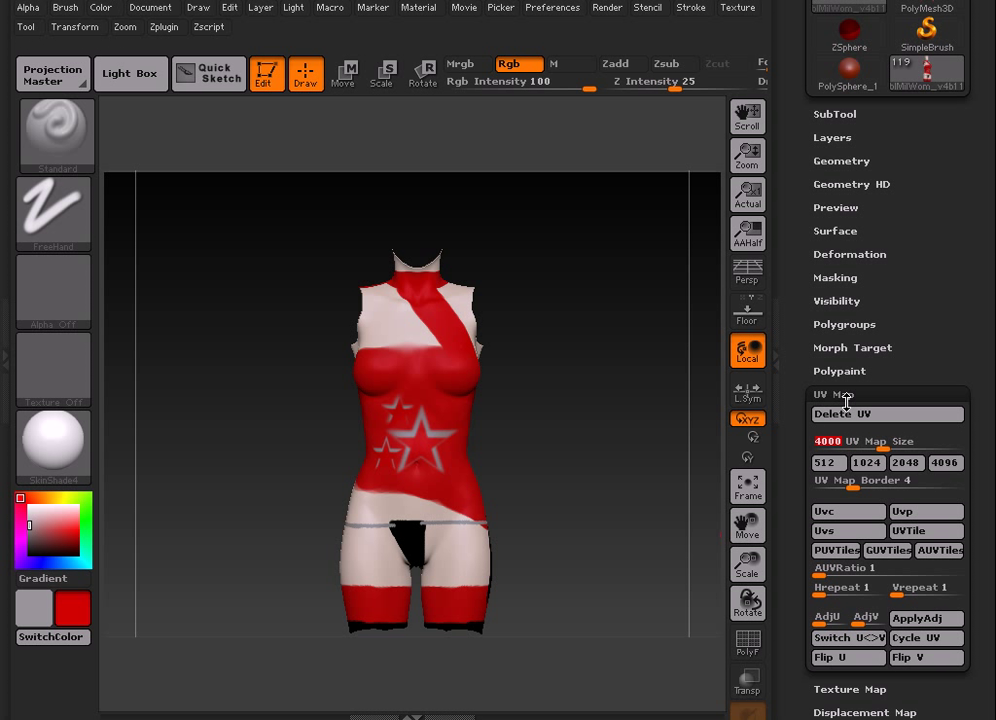
click(833, 394)
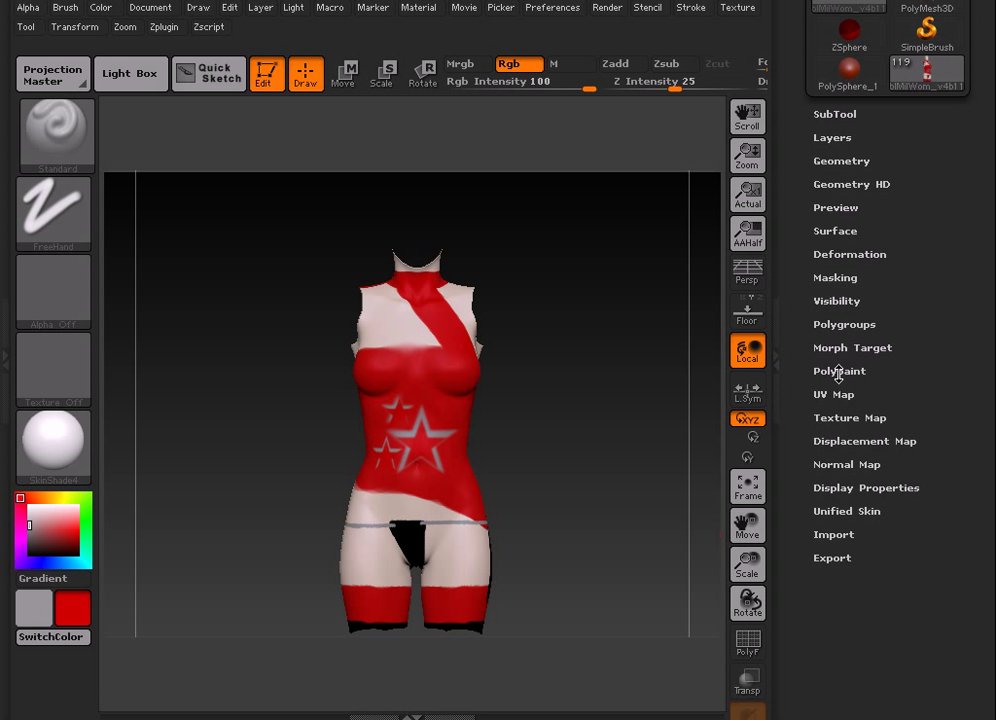
click(839, 371)
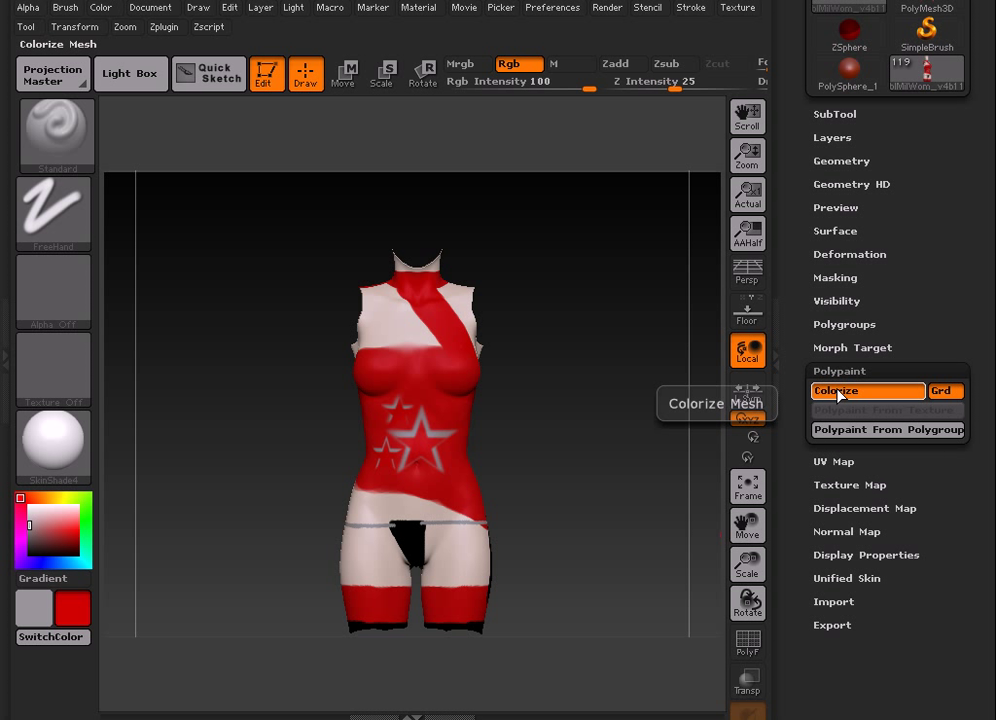
click(839, 371)
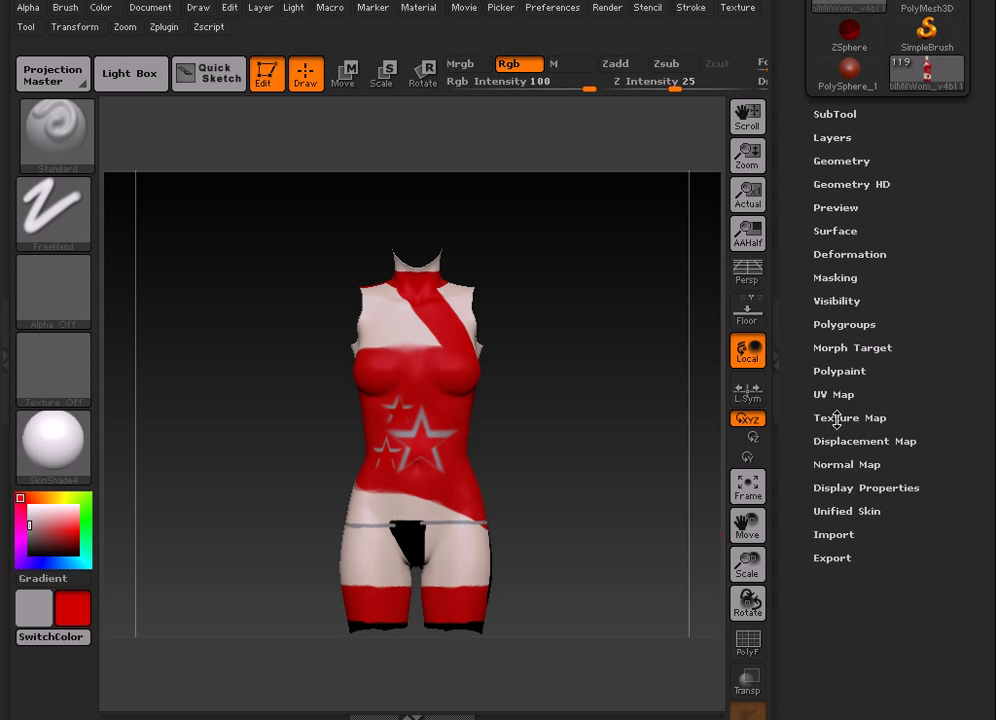
click(849, 417)
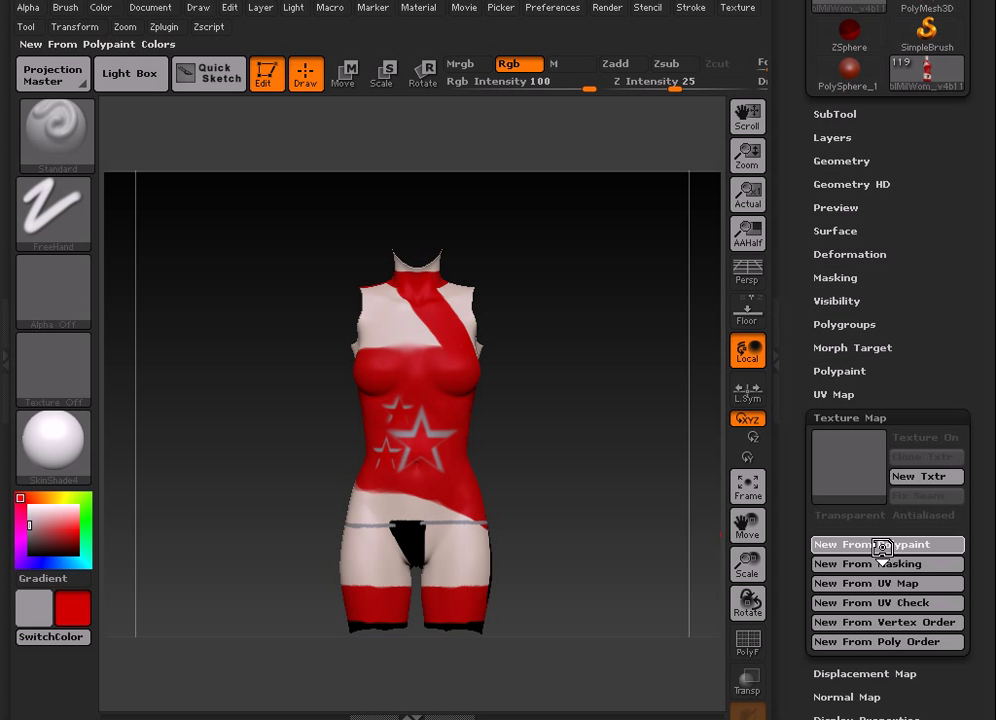
Create a 4000×4000 texture with New From Polypaint and Clone Txtr it
click(886, 544)
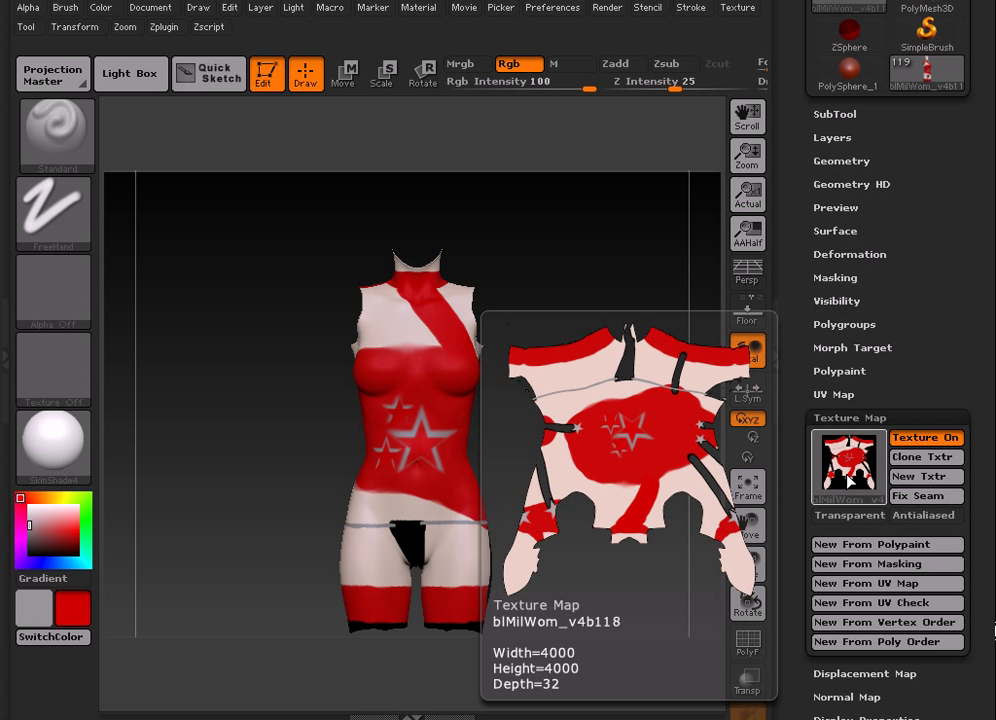
click(922, 456)
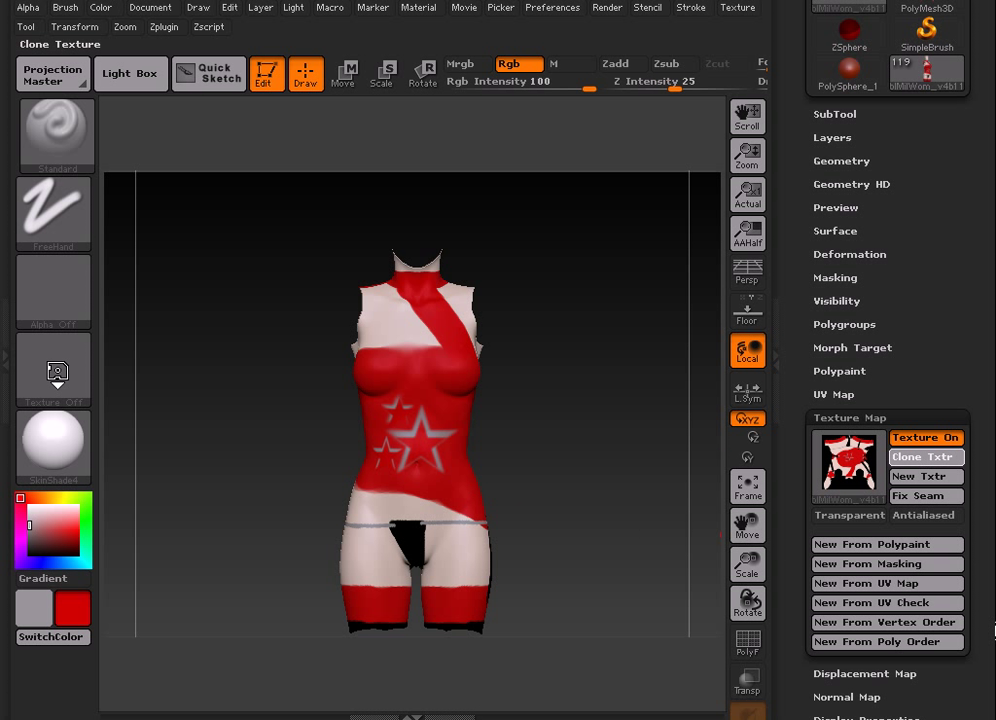
click(924, 456)
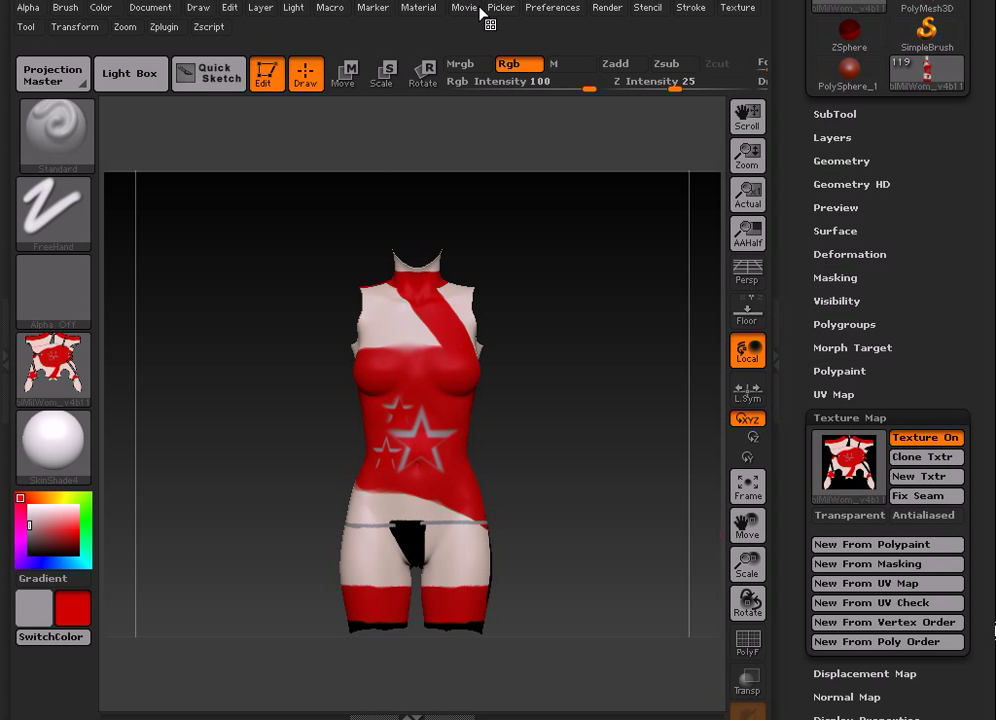
Make the cloned 4000×4000 torso map the current texture in the Texture palette
click(738, 7)
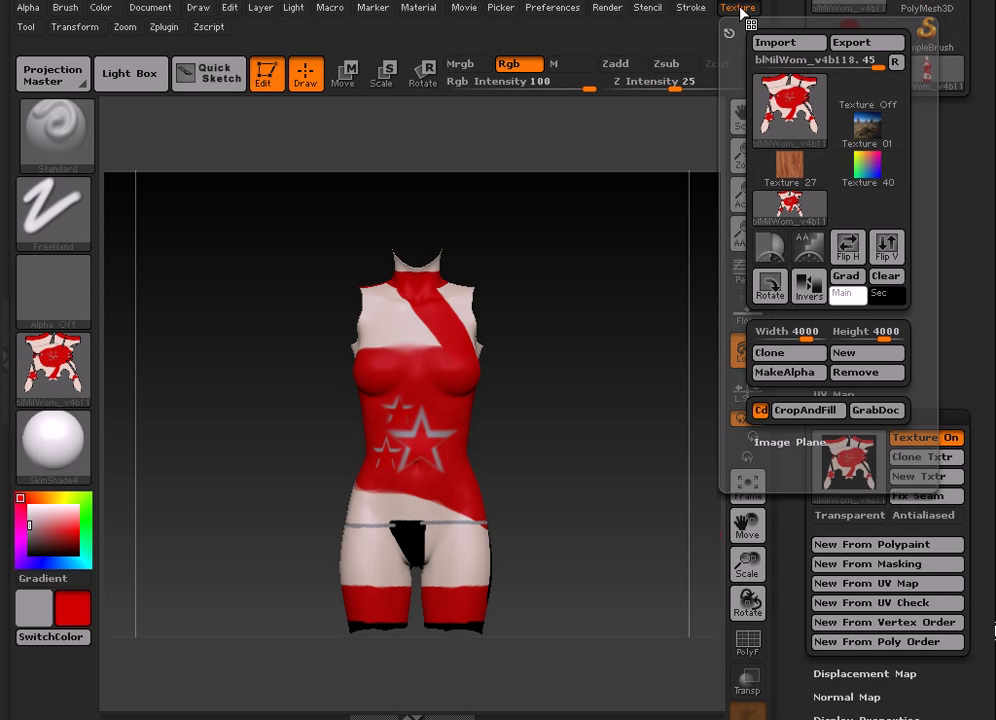
mouse_move(886, 246)
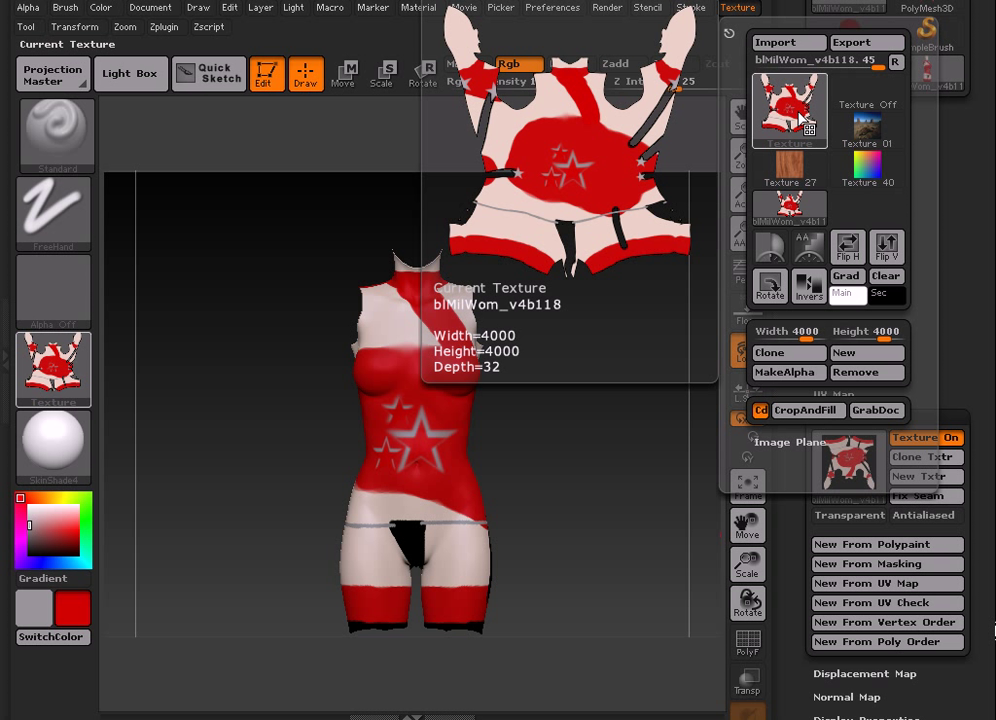
click(864, 42)
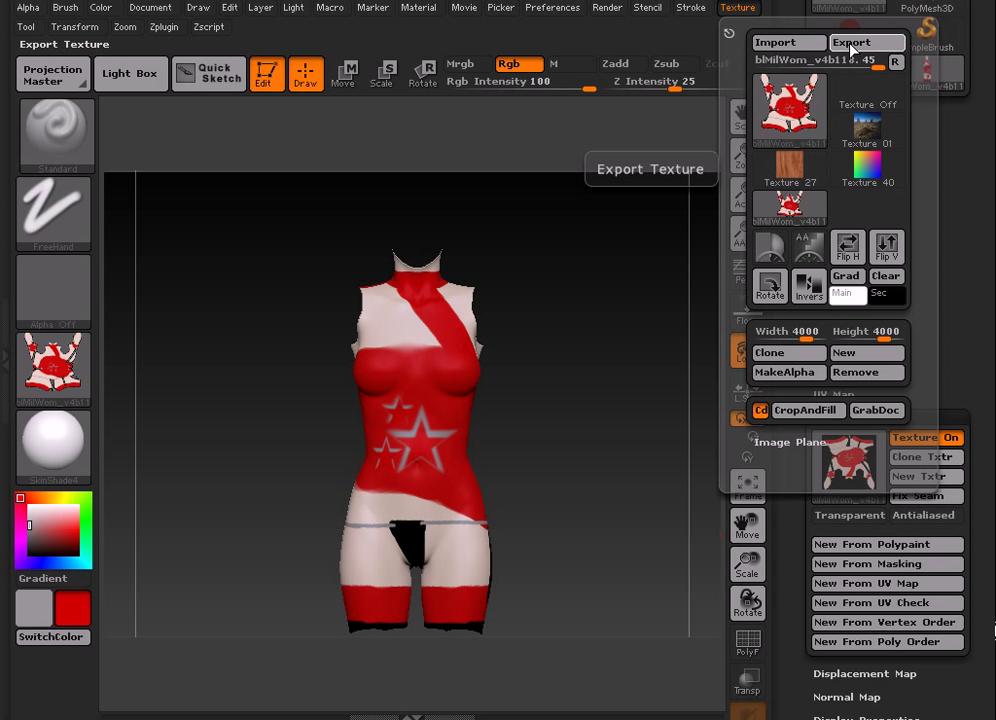
Export the current texture to the Desktop as torso.psd
click(852, 42)
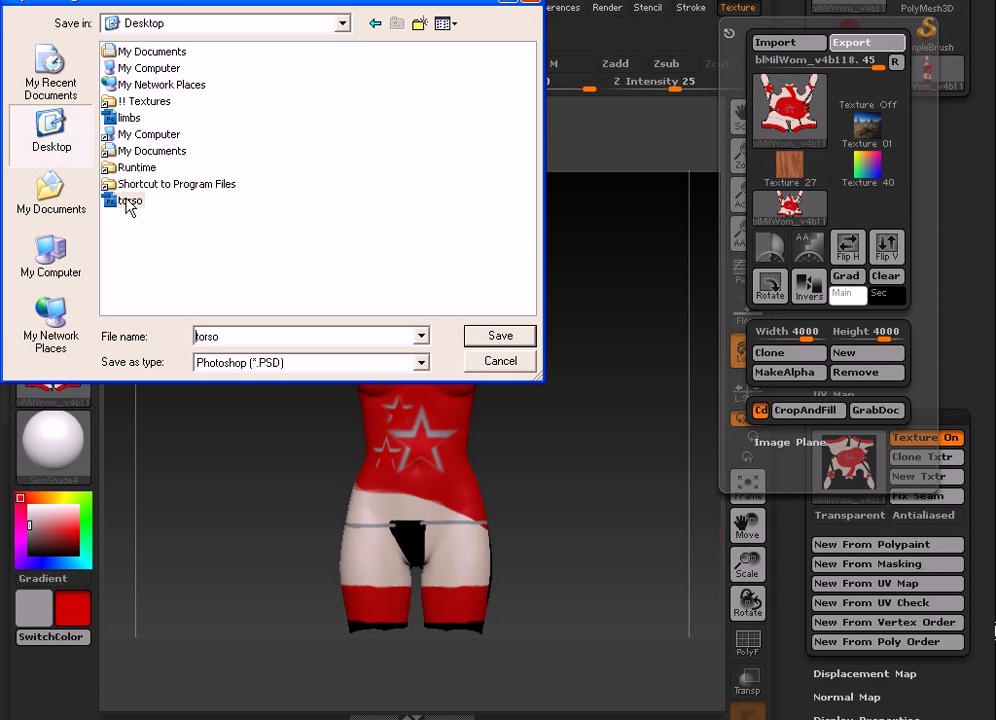
click(499, 336)
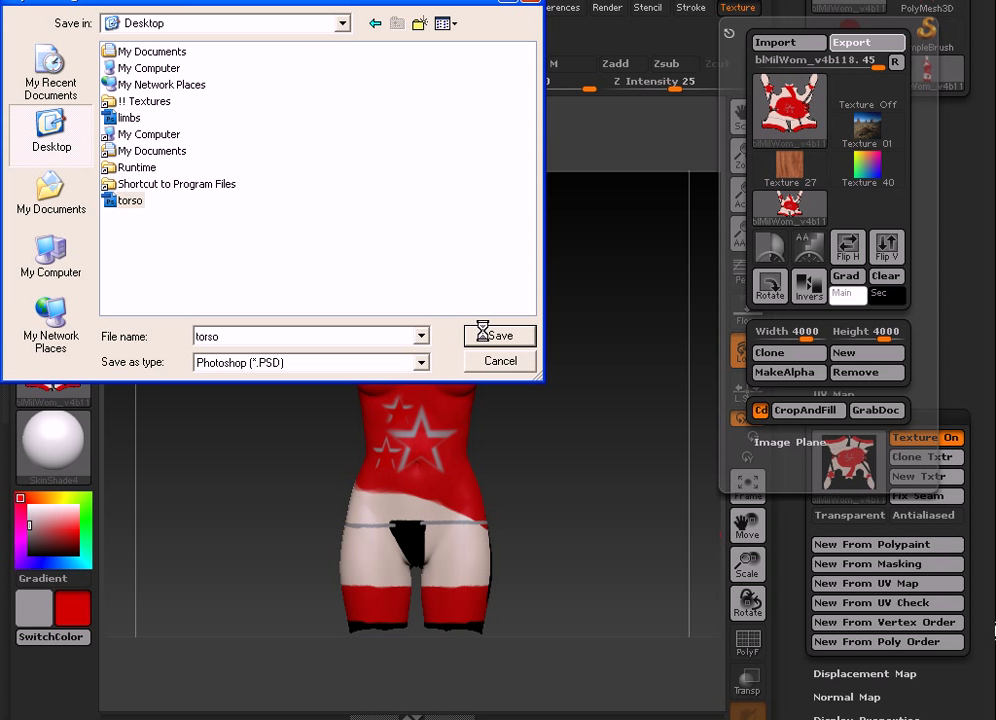
click(500, 335)
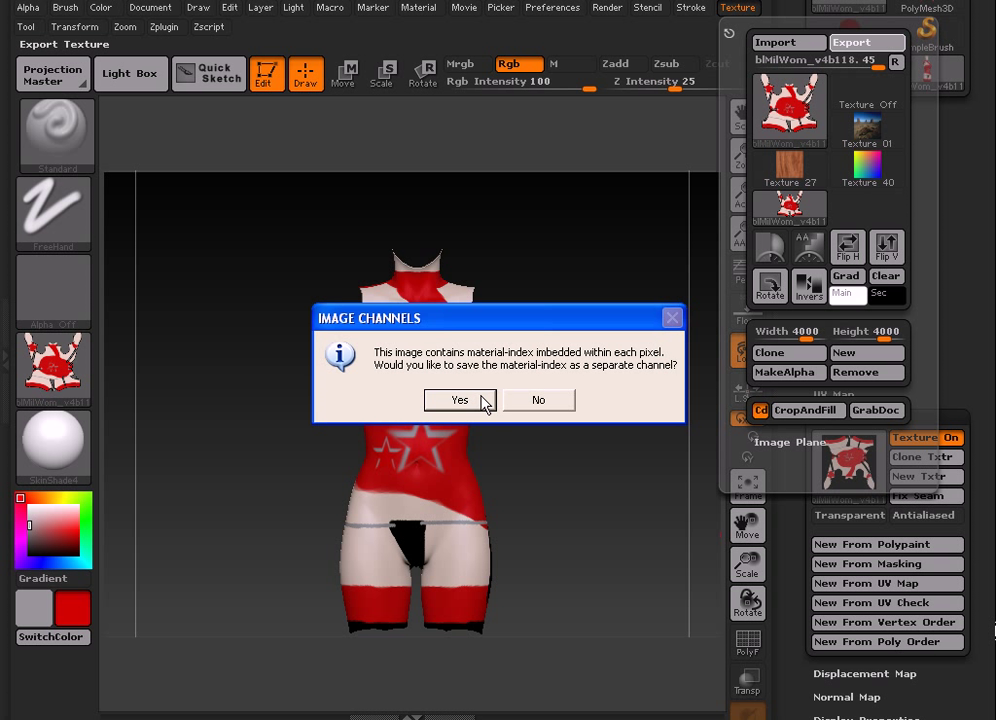
mouse_move(558, 393)
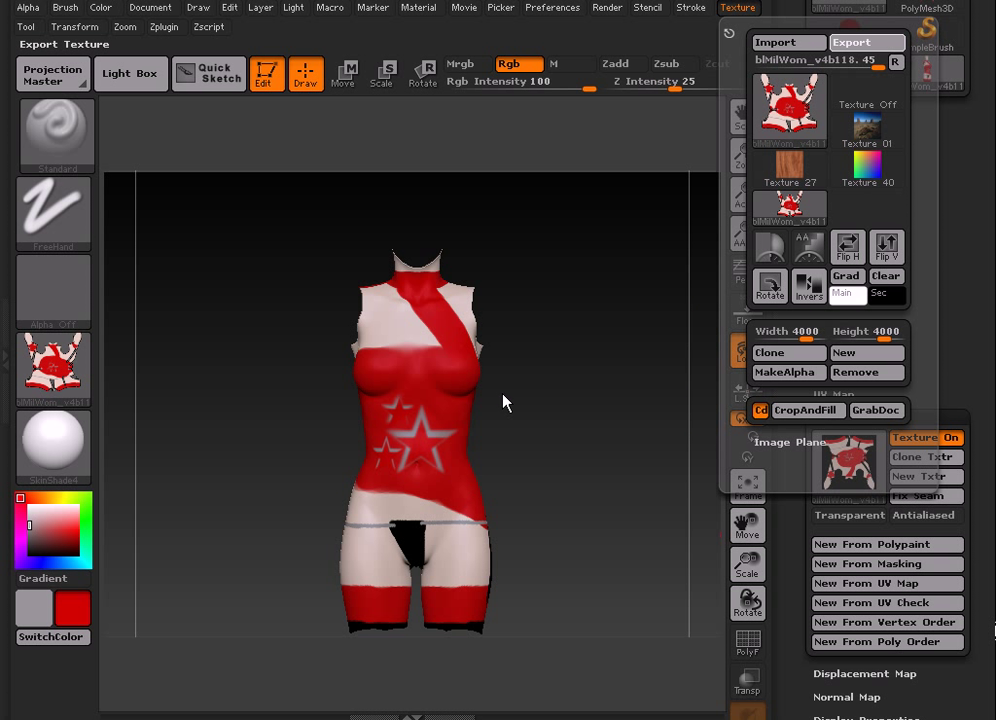
mouse_move(639, 408)
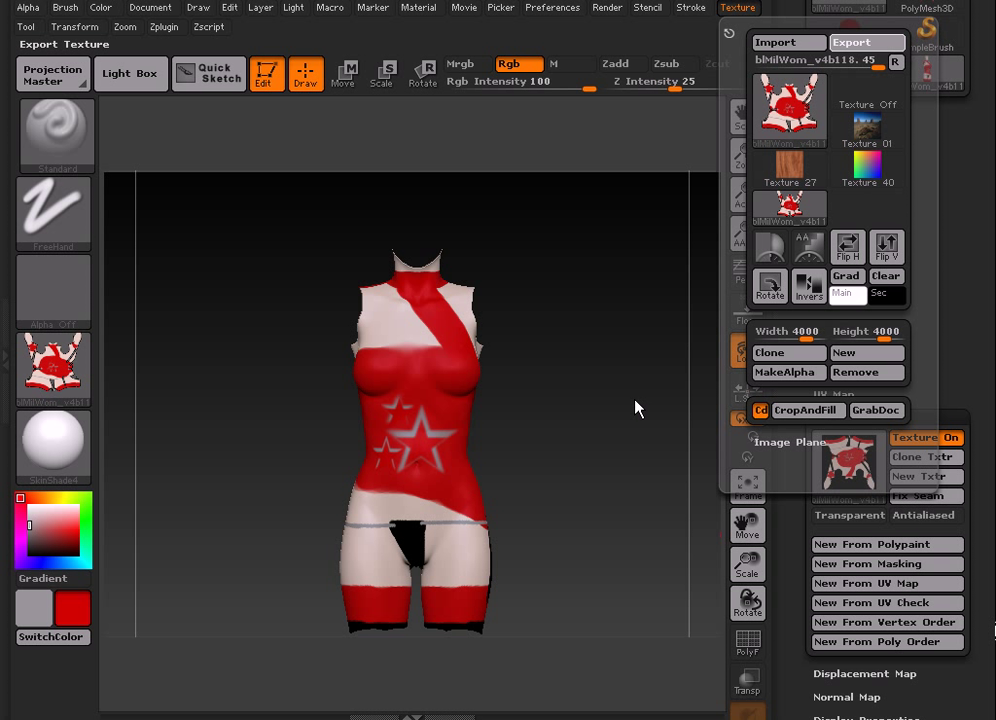
mouse_move(705, 508)
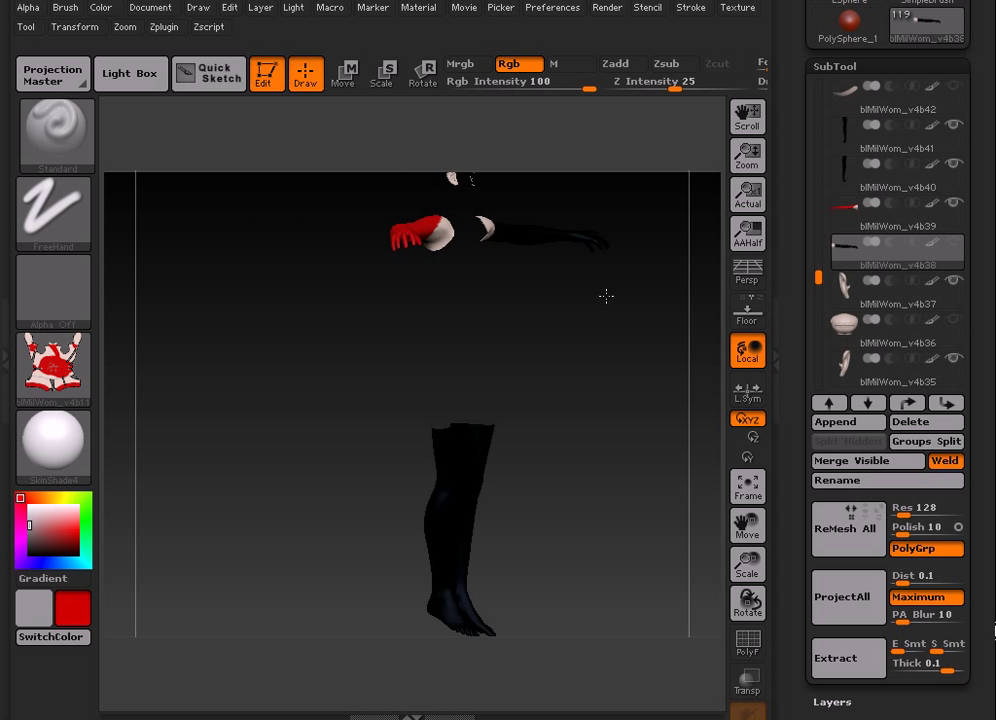
Toggle subtool visibility to hide the torso and show the arm and leg pieces
click(897, 368)
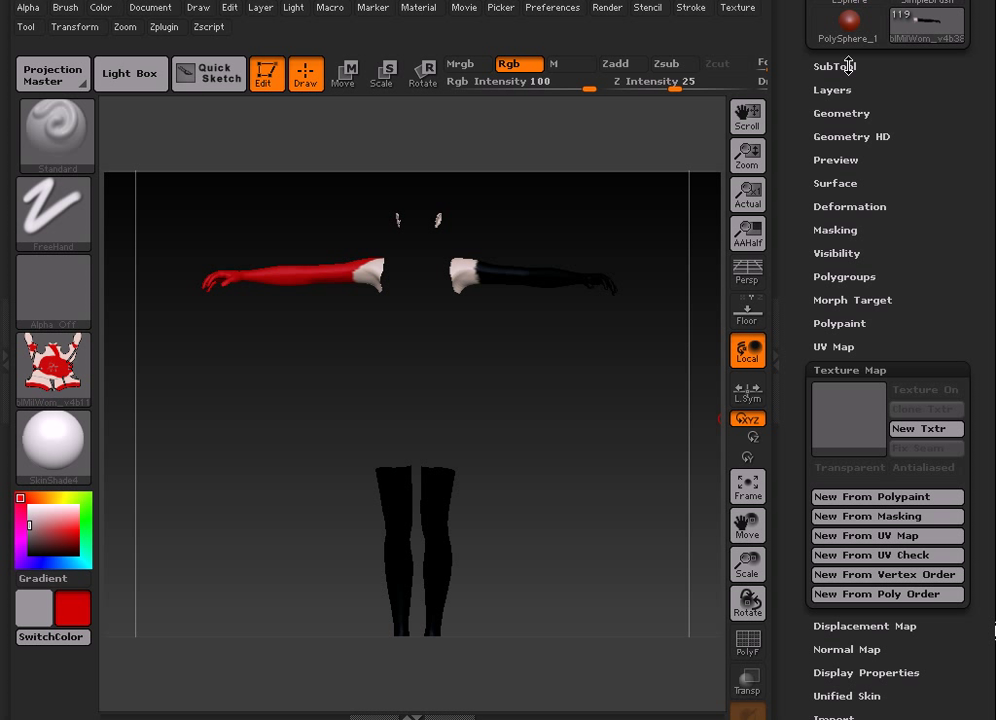
Launch the SubTool Master plugin from the Zplugin menu
click(164, 27)
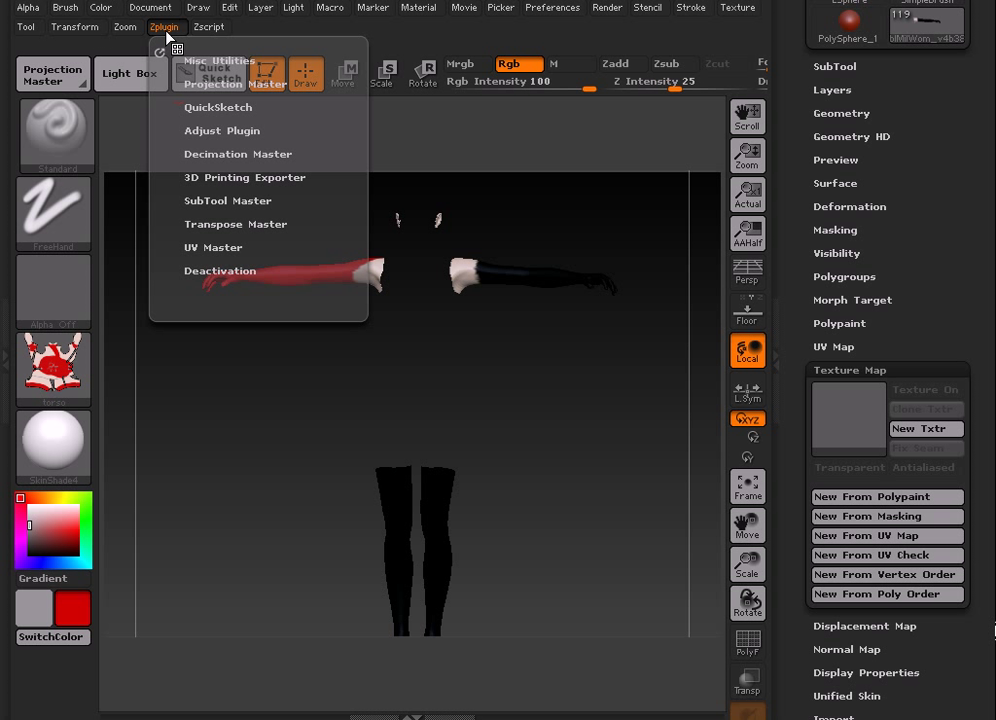
mouse_move(201, 200)
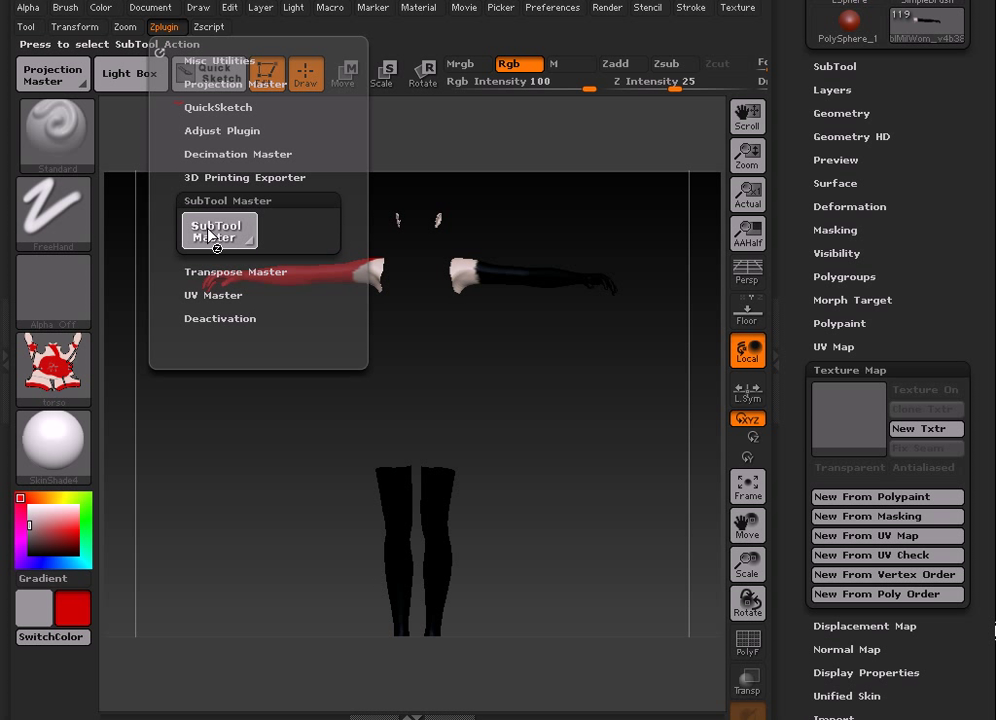
click(216, 231)
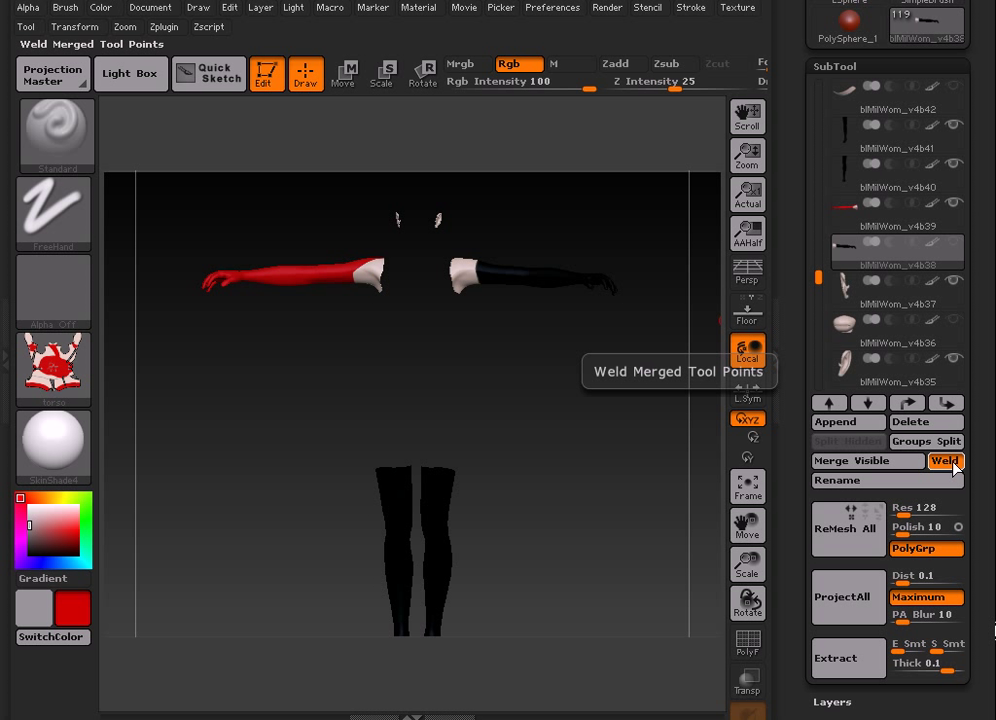
mouse_move(867, 460)
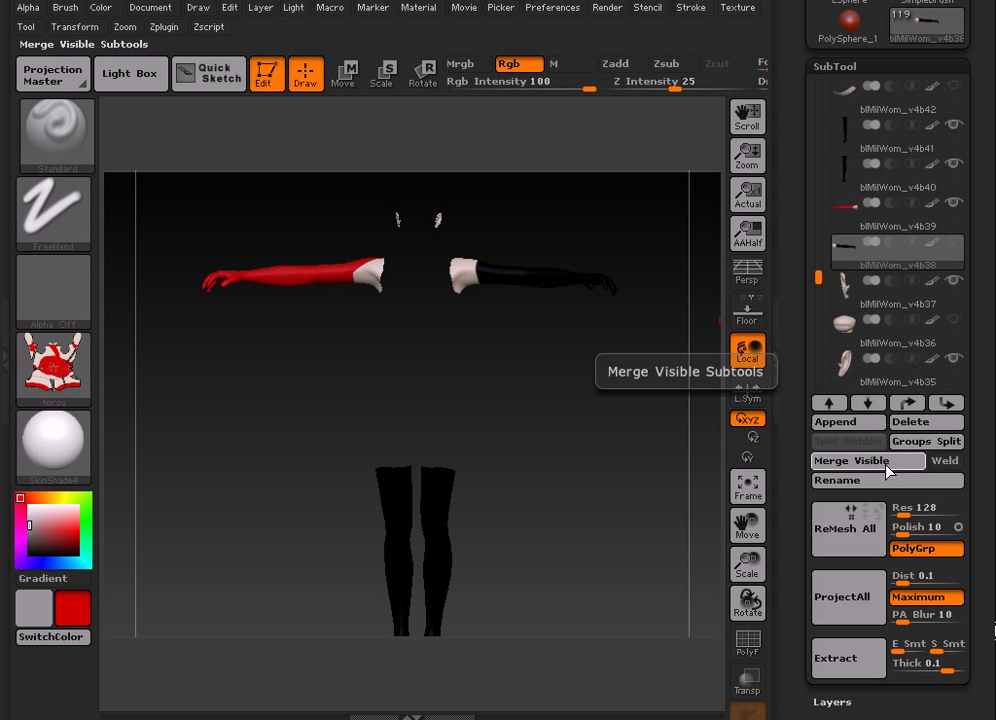
Merge the visible arm, leg and eye subtools with Merge Visible
click(851, 460)
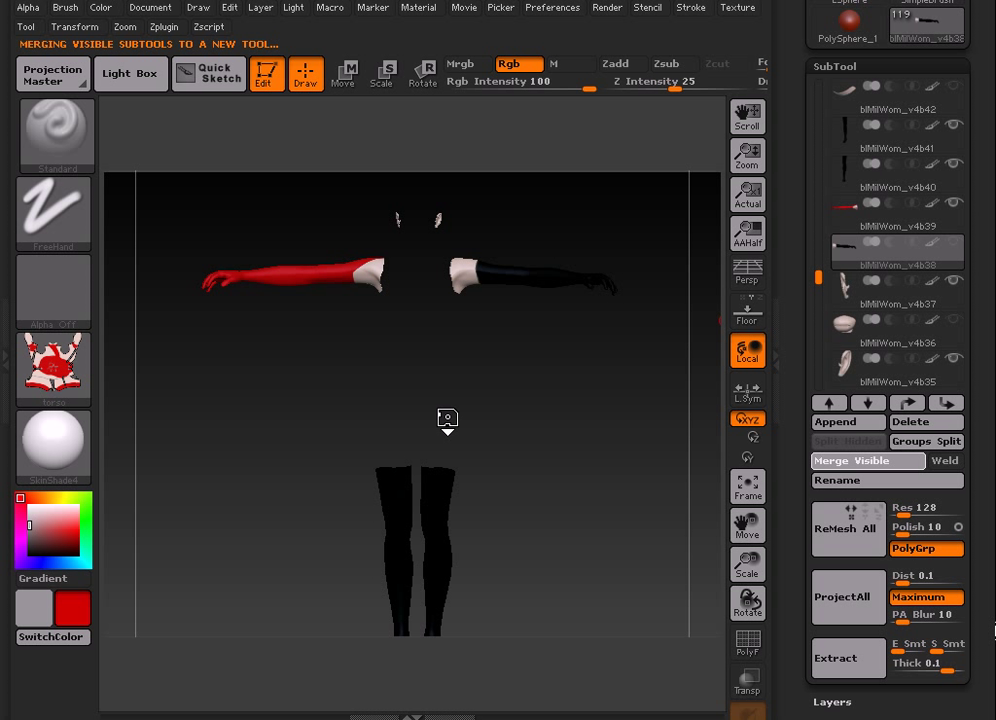
mouse_move(797, 125)
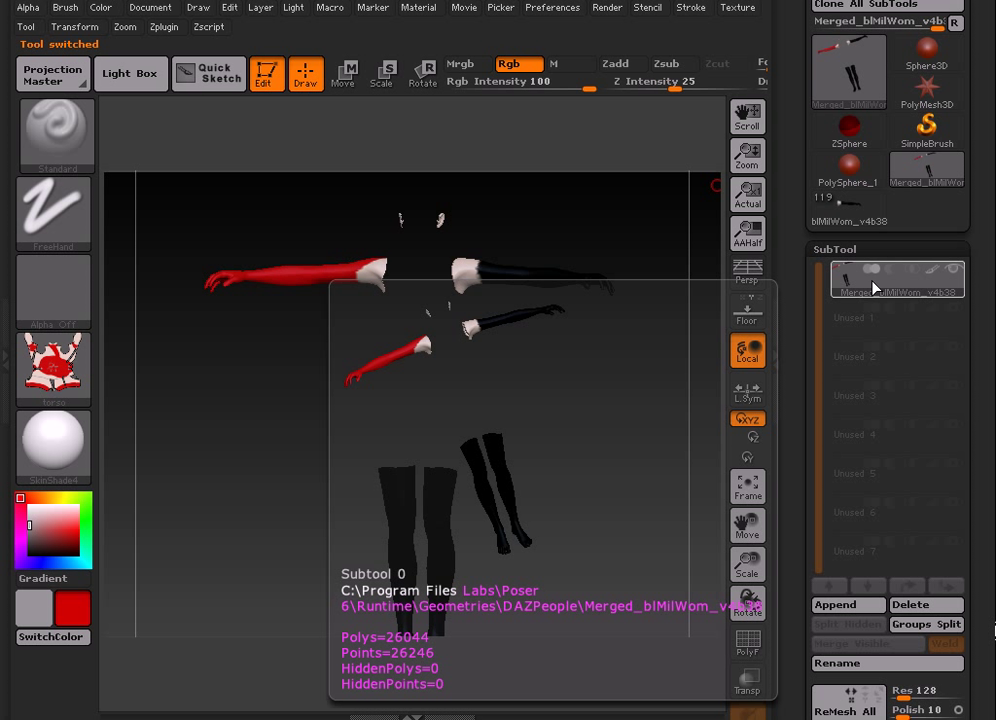
mouse_move(875, 293)
text(4000)
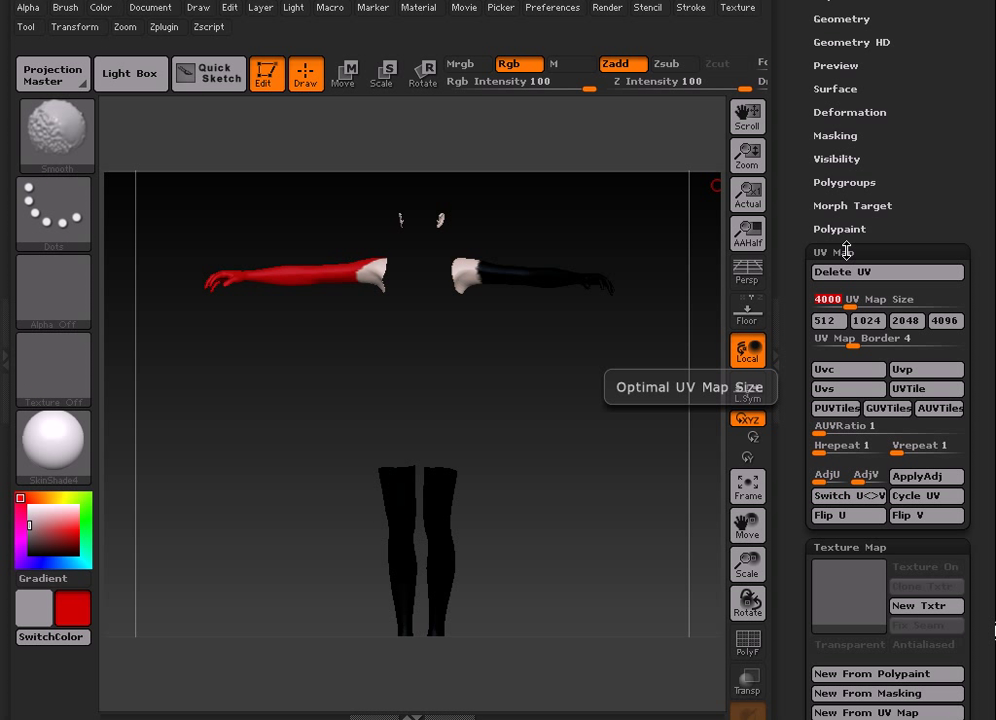
Bake the limbs' polypaint into a 4000×4000 texture map and view it in the texture library
click(843, 252)
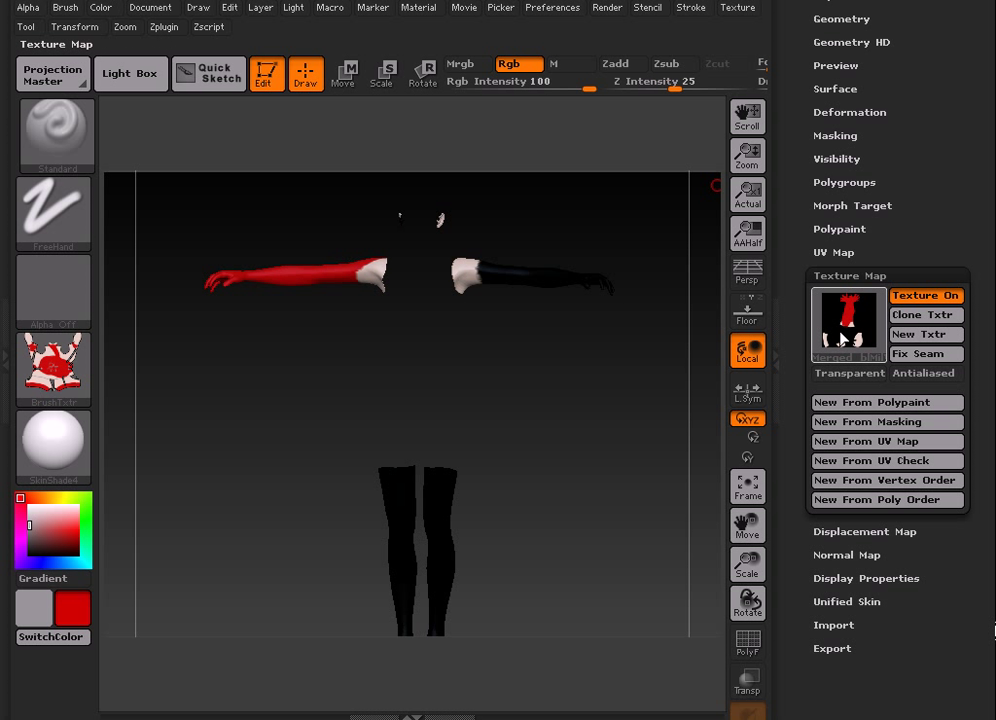
mouse_move(847, 322)
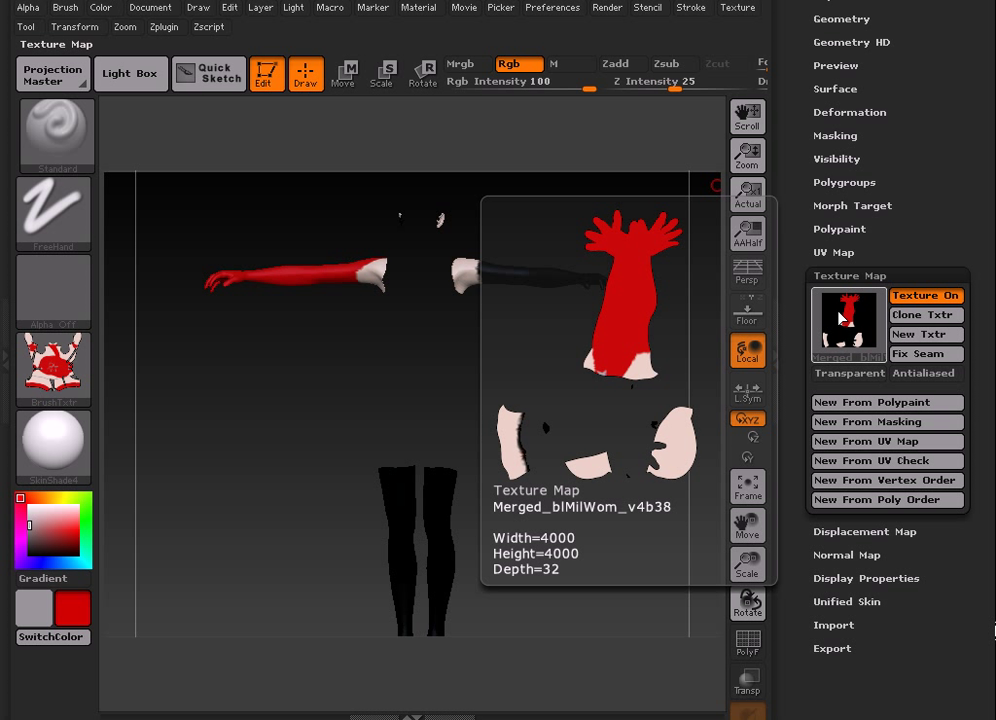
click(922, 315)
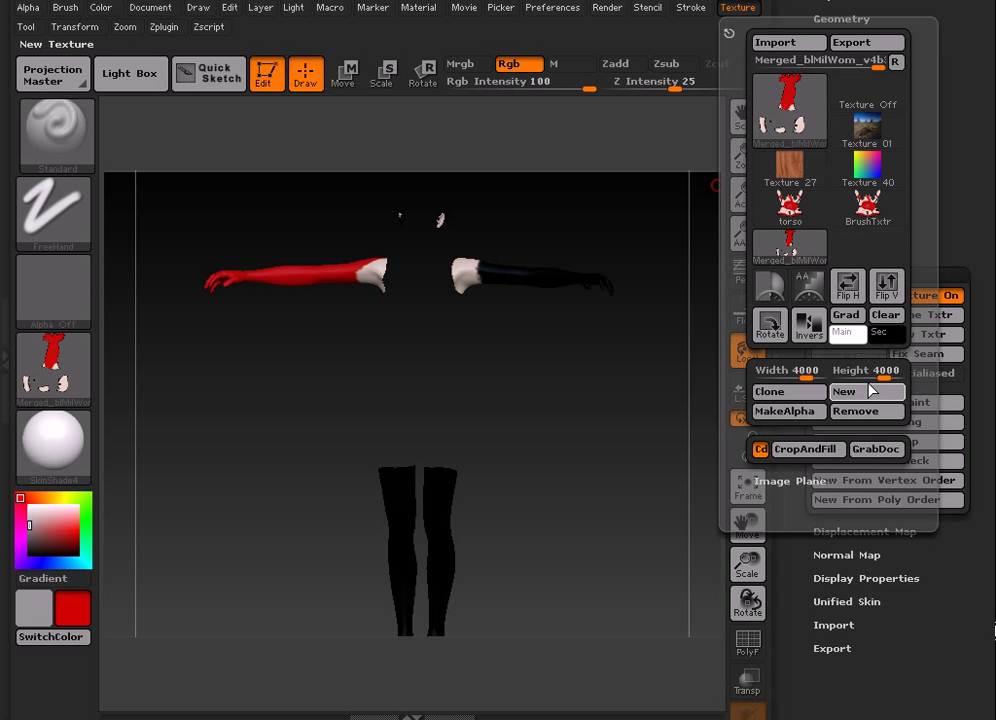
Flip the limbs texture map with Flip V and start exporting it
click(886, 287)
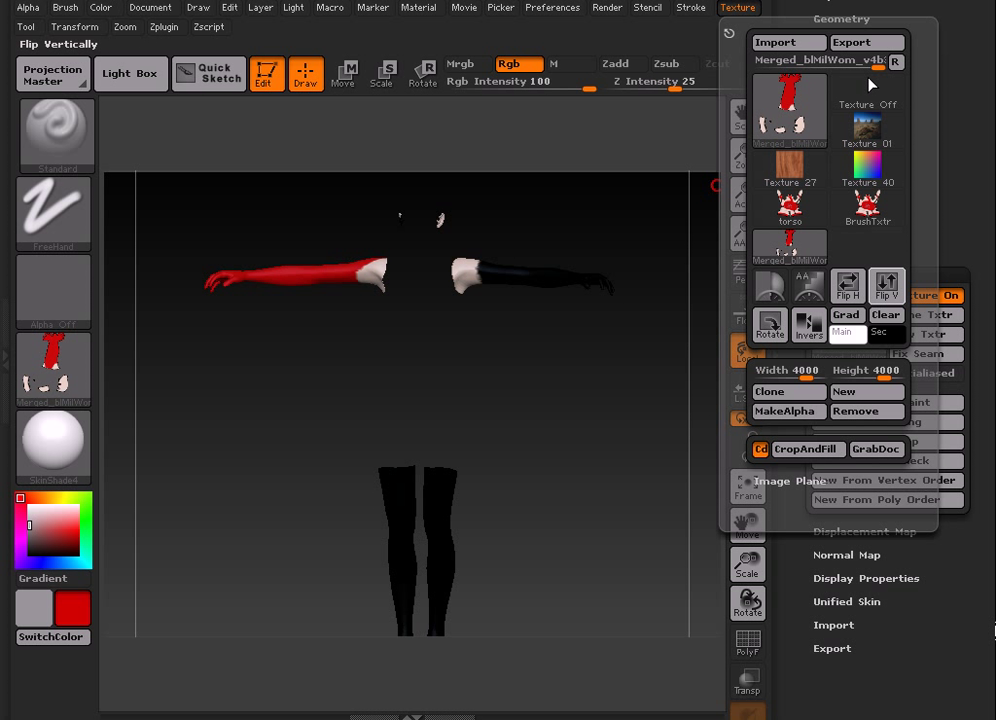
mouse_move(830, 156)
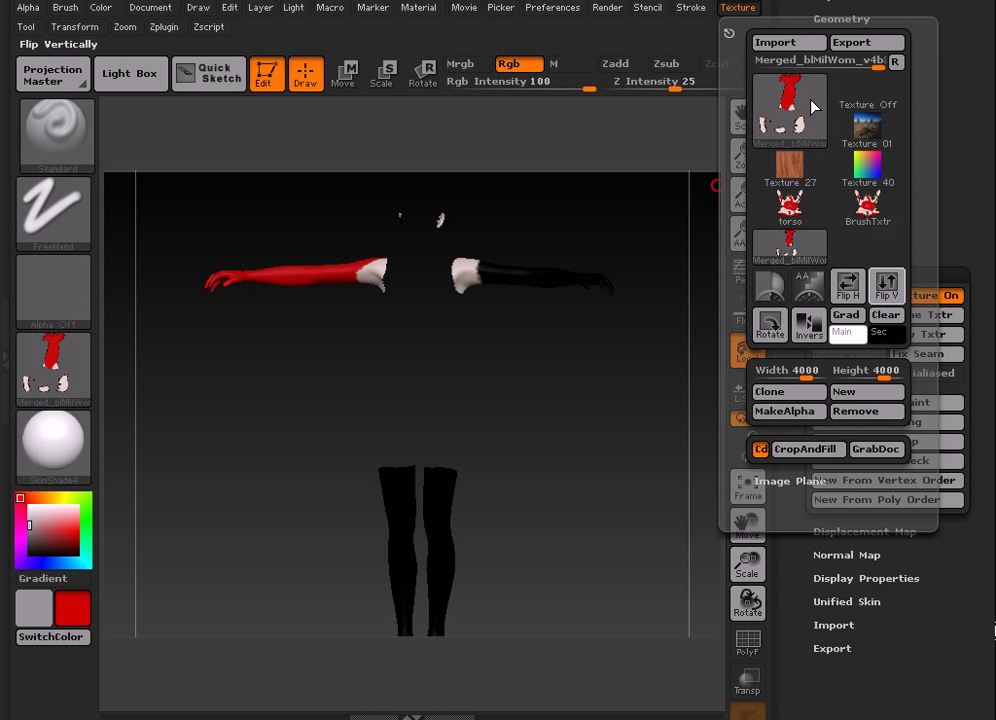
click(866, 42)
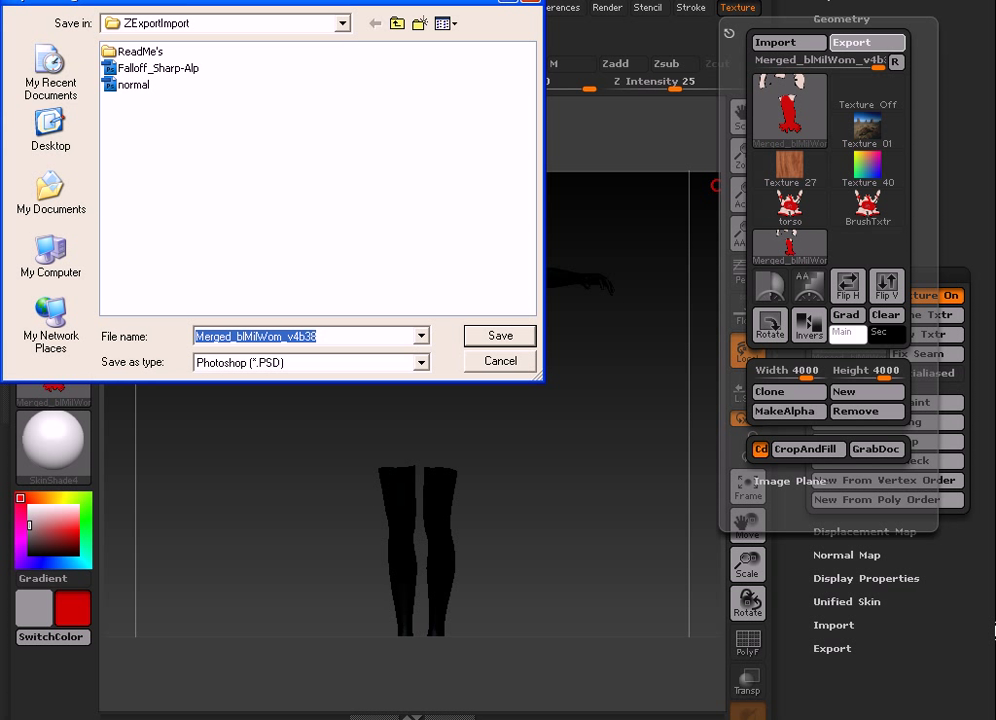
Overwrite the desktop limbs Photoshop file, declining the material-index channel
click(50, 130)
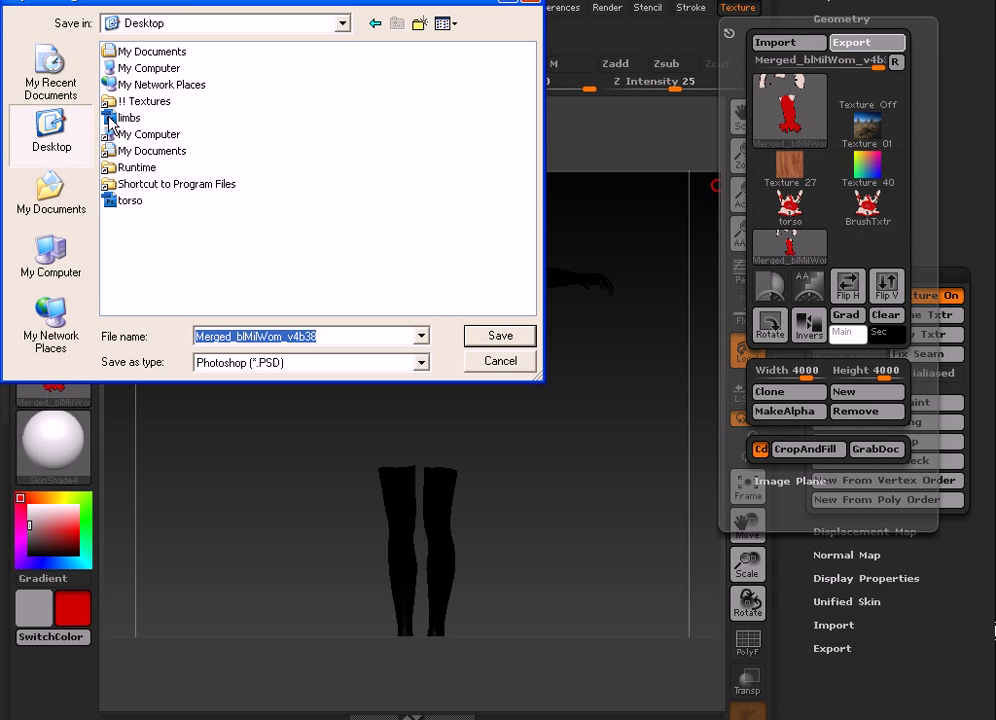
click(500, 335)
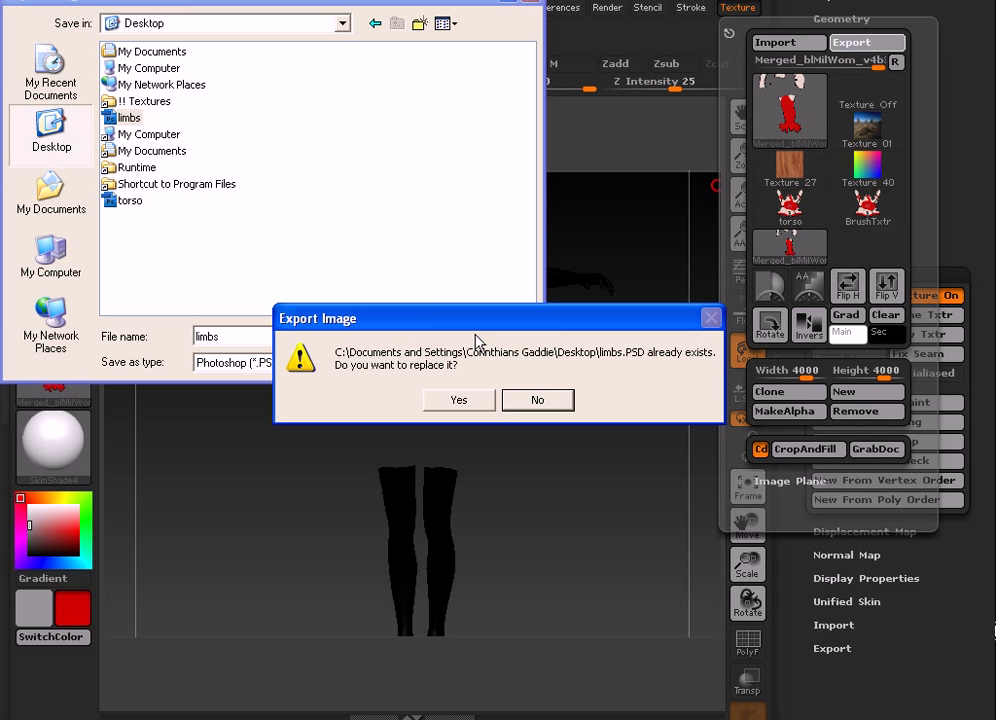
click(458, 399)
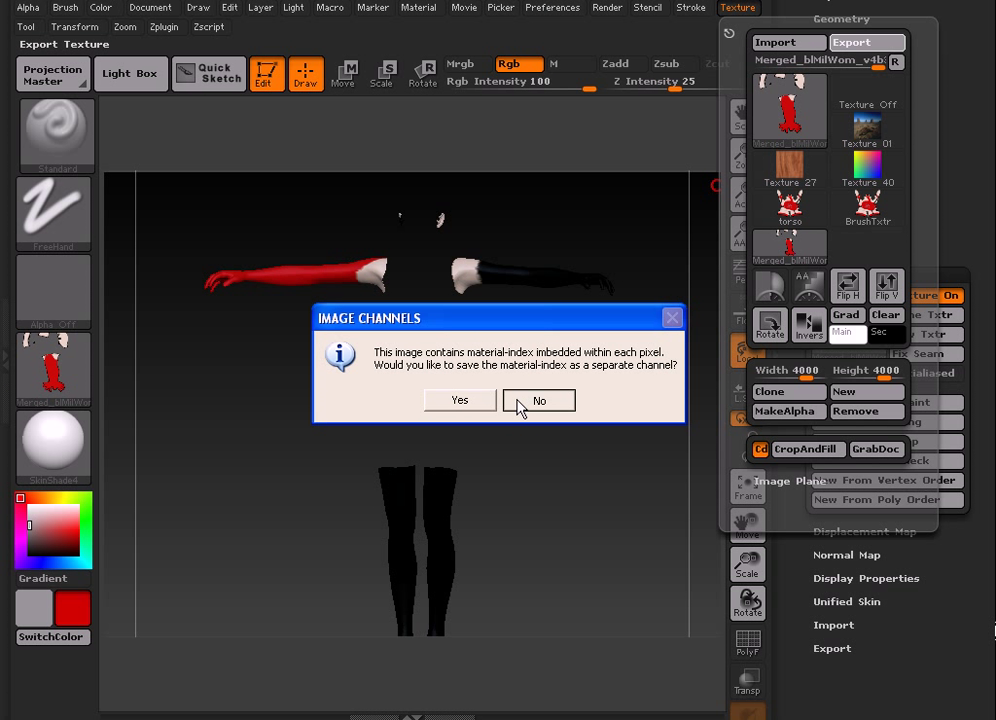
click(539, 400)
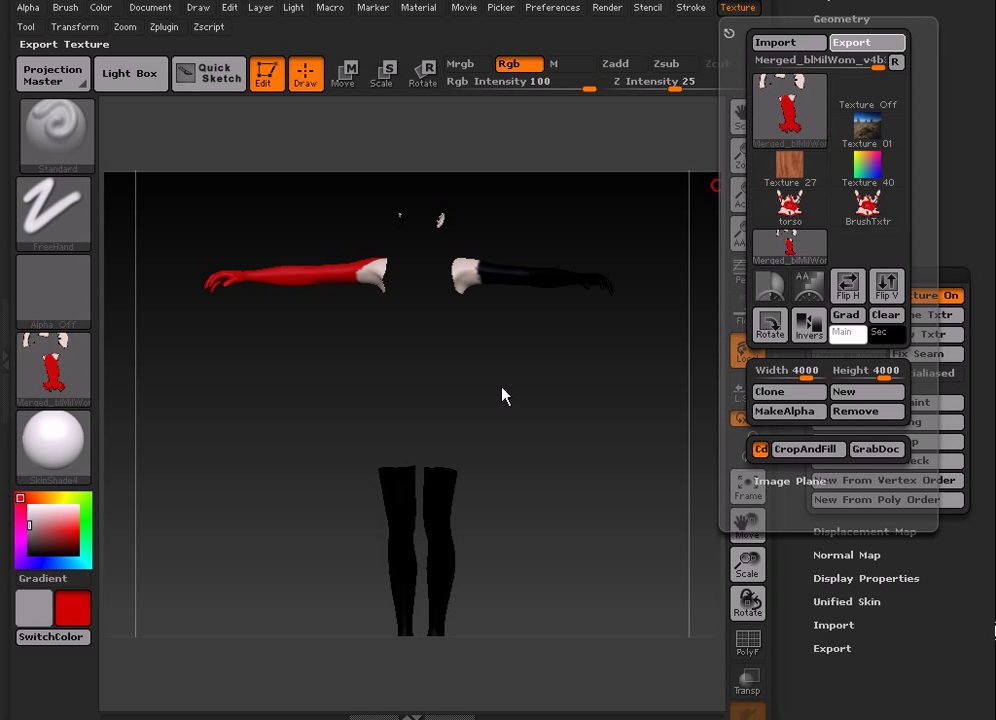
mouse_move(626, 372)
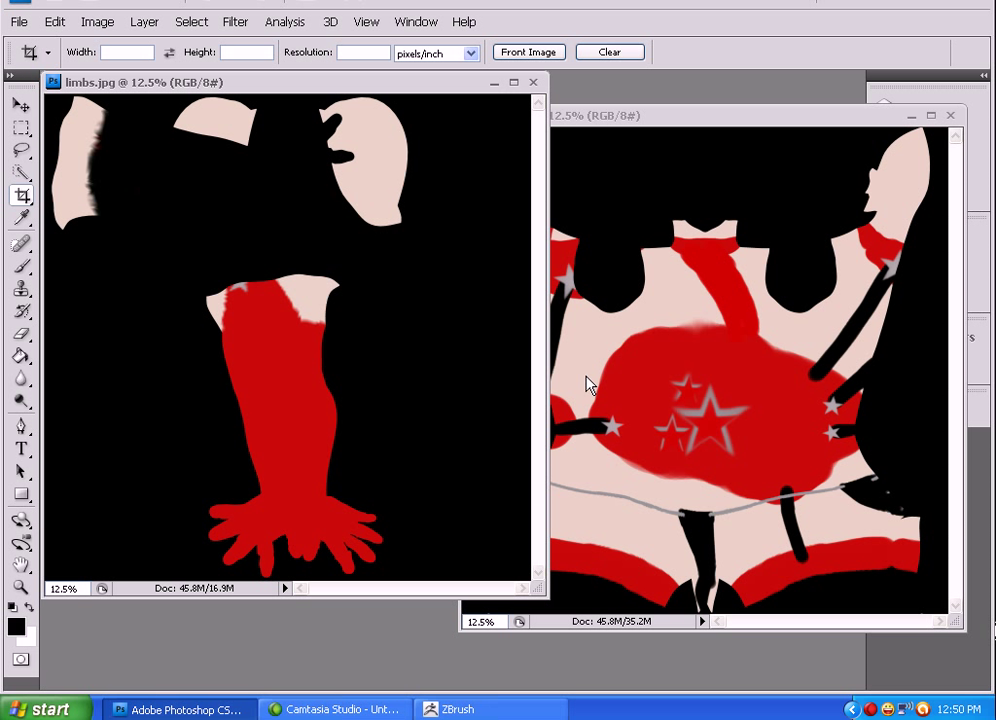
mouse_move(538, 322)
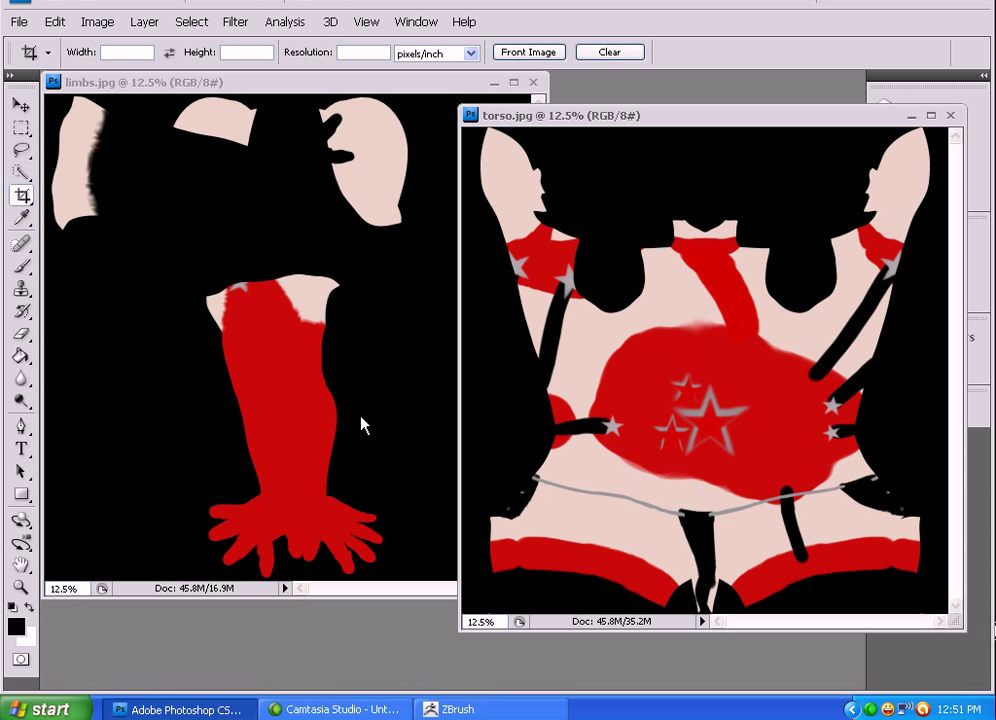
mouse_move(153, 315)
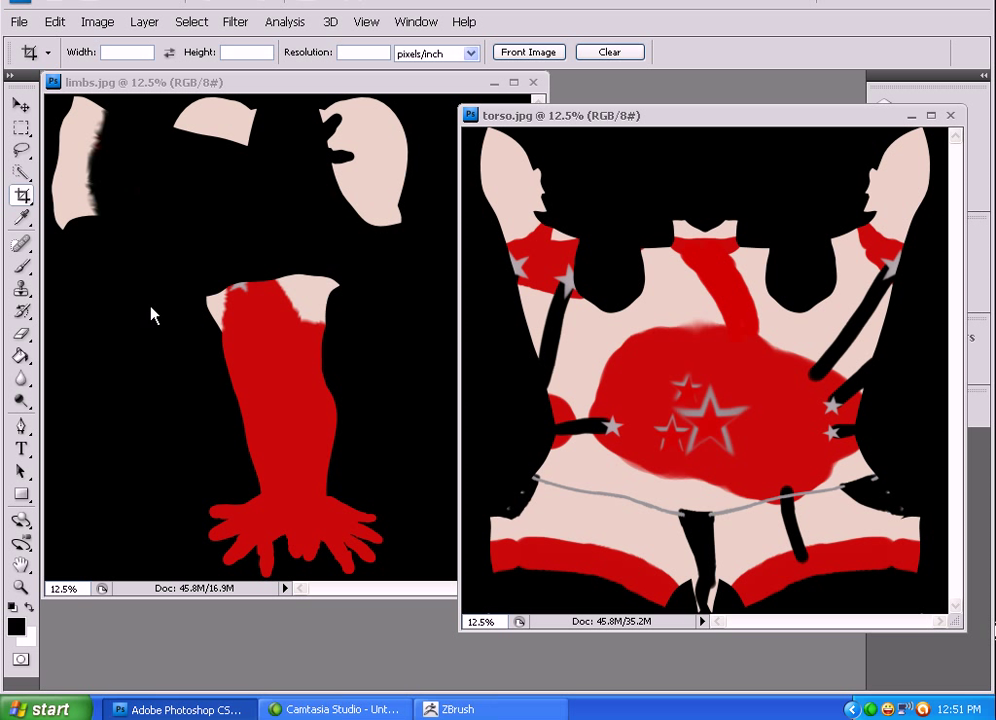
mouse_move(90, 420)
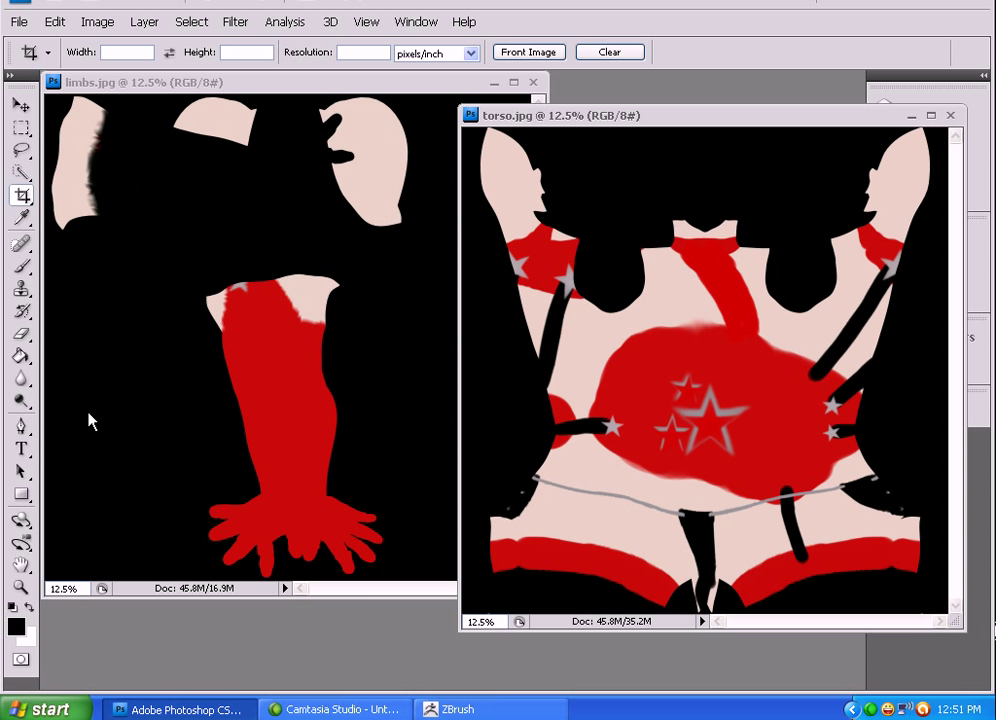
mouse_move(190, 440)
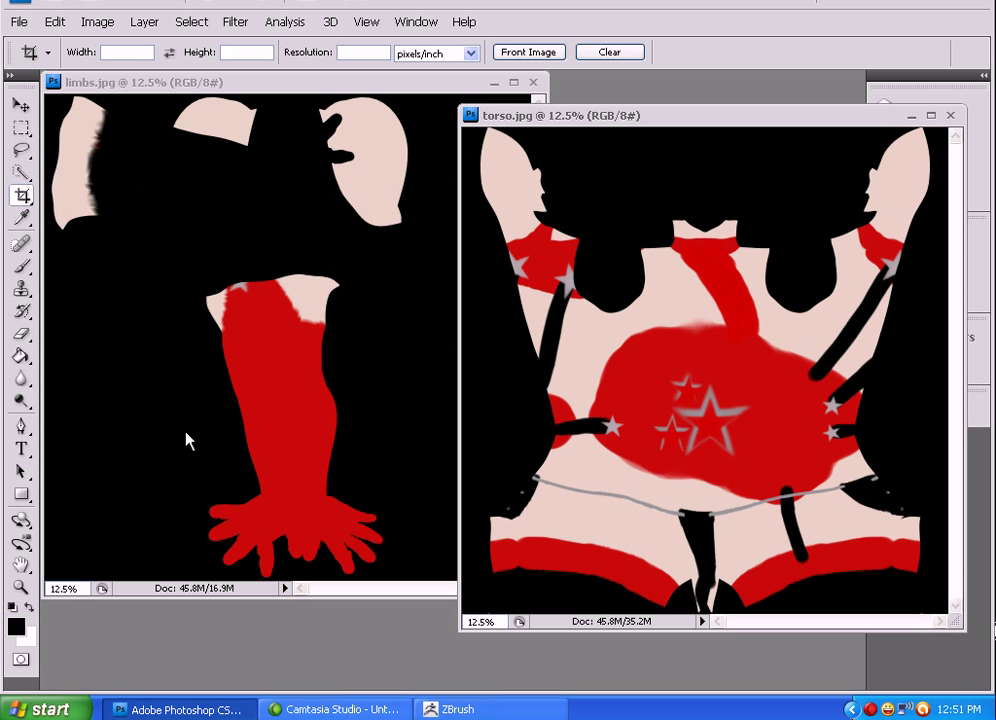
mouse_move(609, 513)
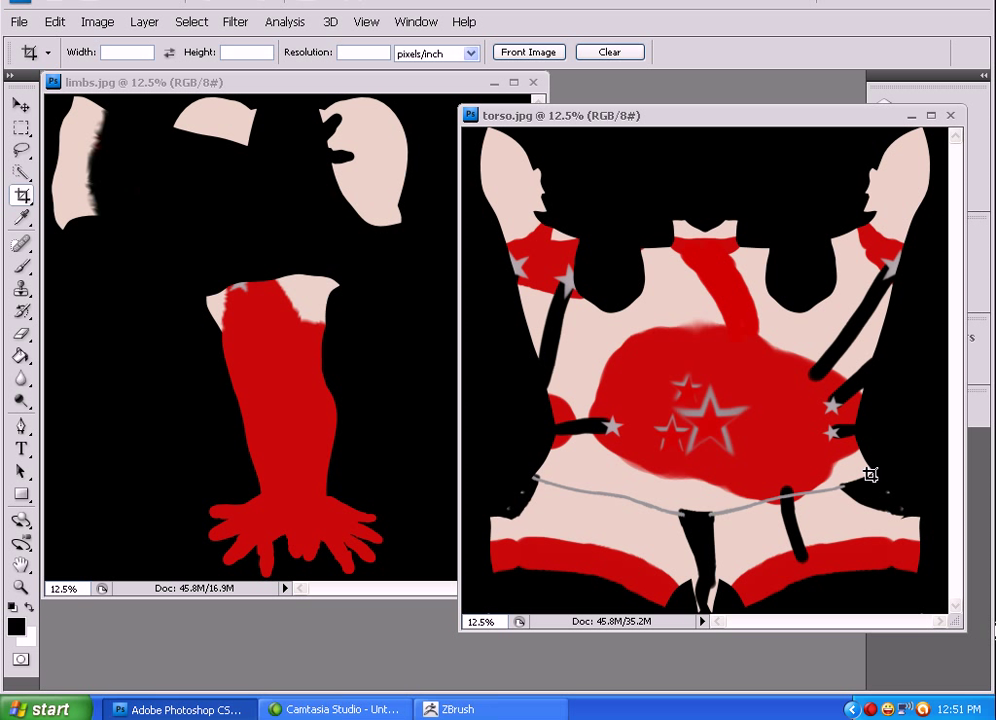
mouse_move(838, 492)
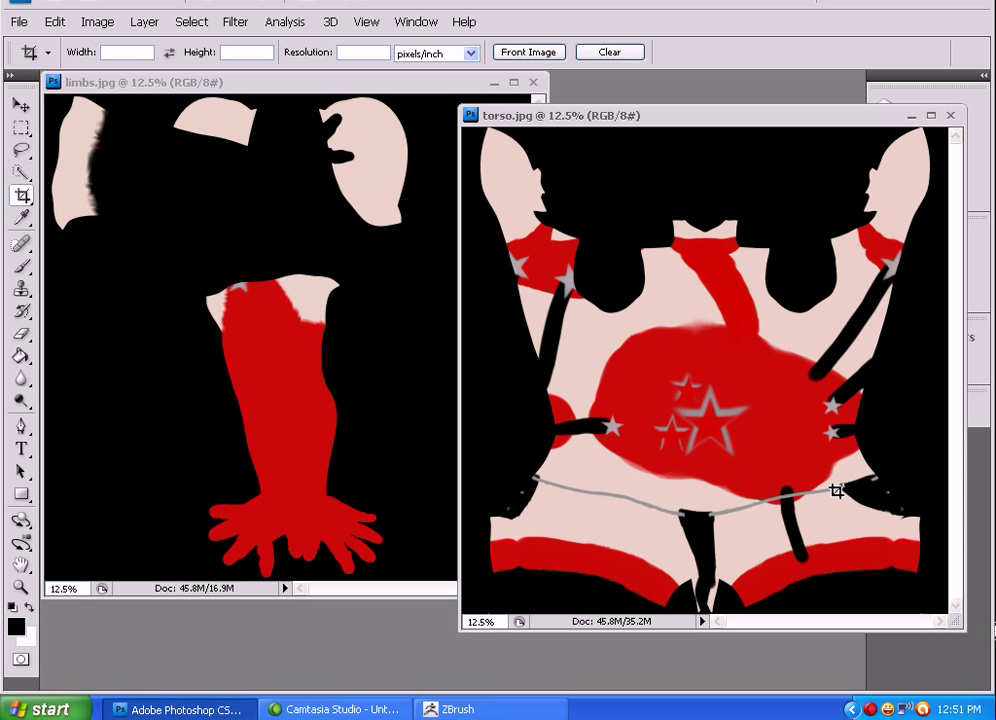
mouse_move(751, 398)
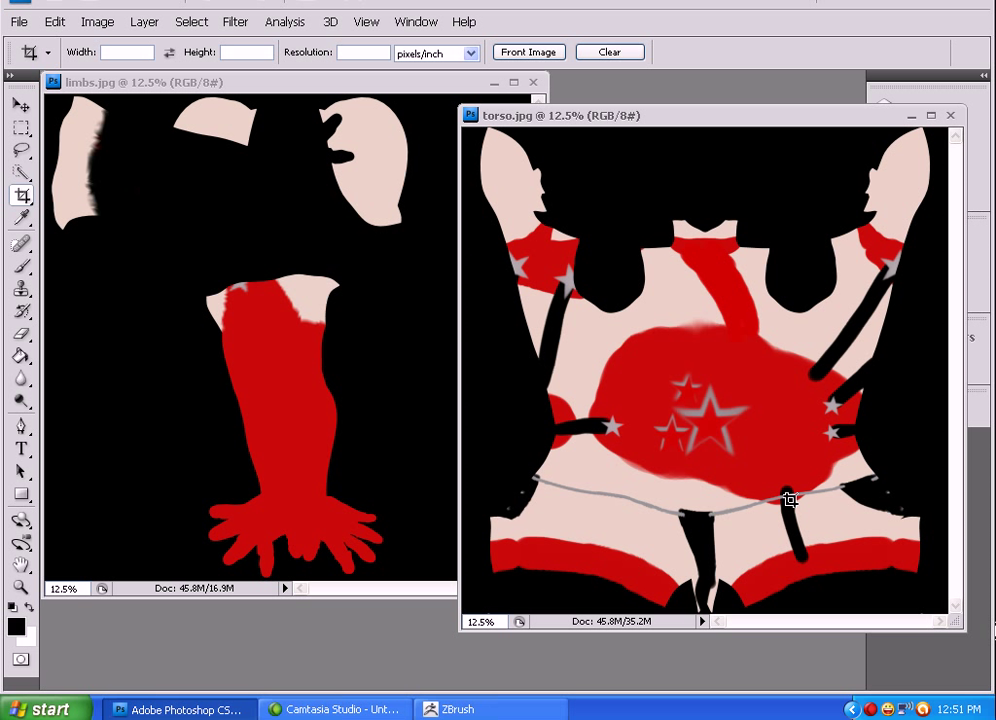
mouse_move(789, 486)
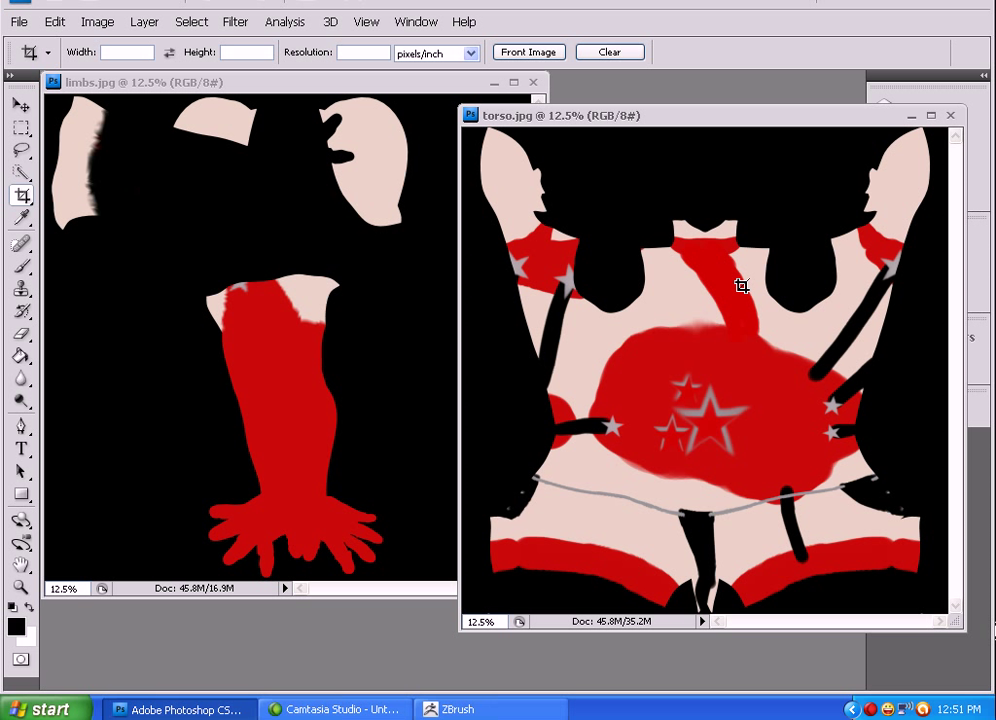
mouse_move(900, 130)
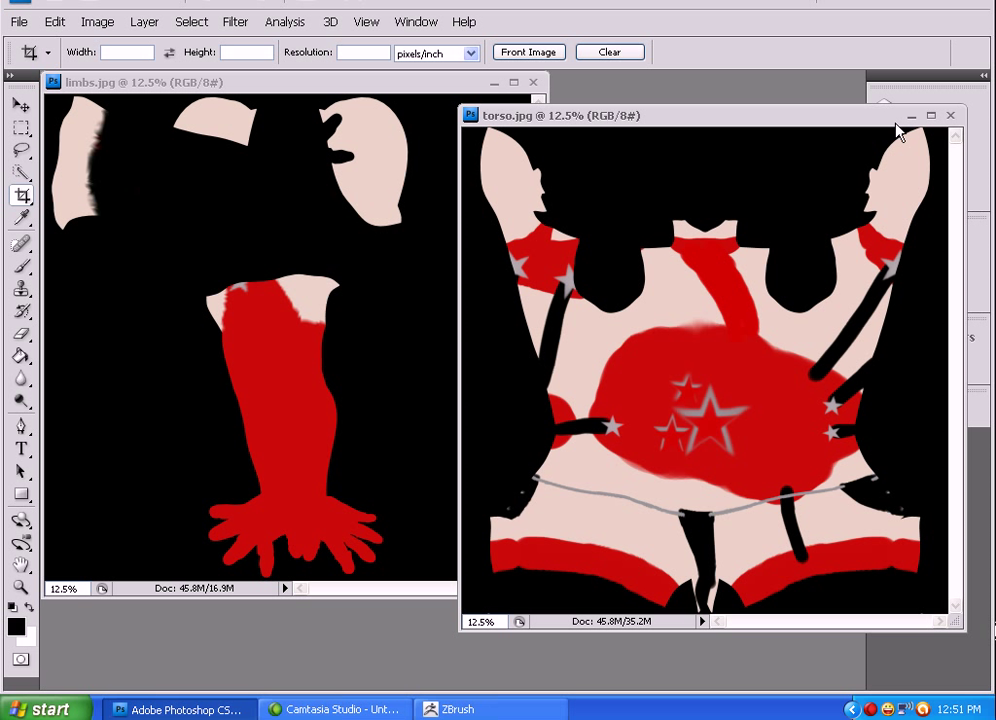
mouse_move(890, 122)
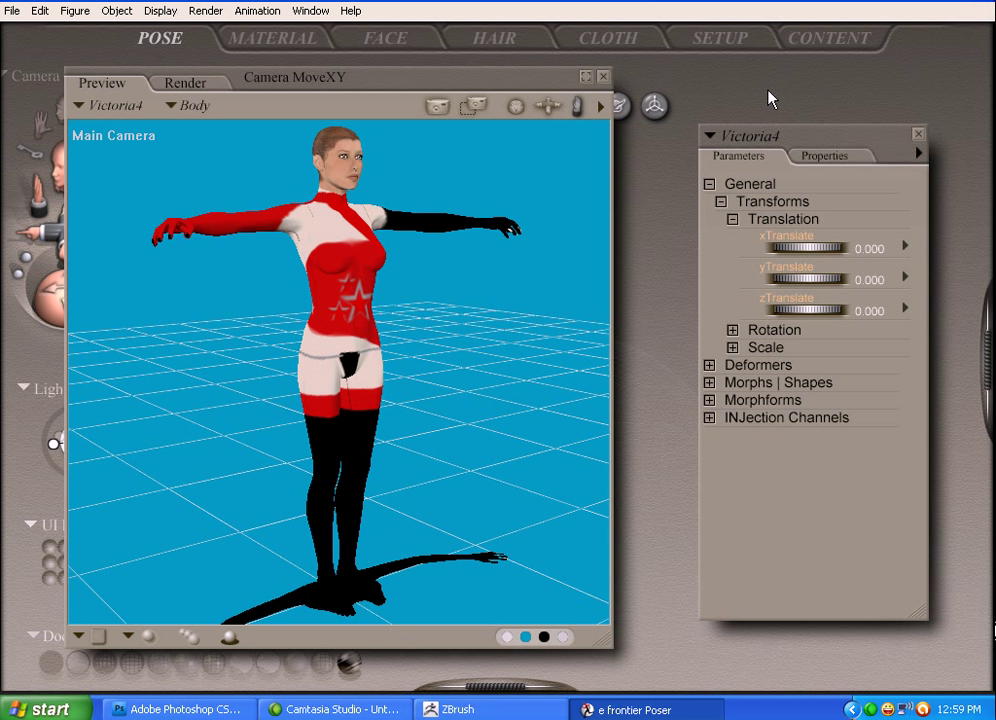
Move the Poser camera to view textured Victoria4 from the front
click(515, 107)
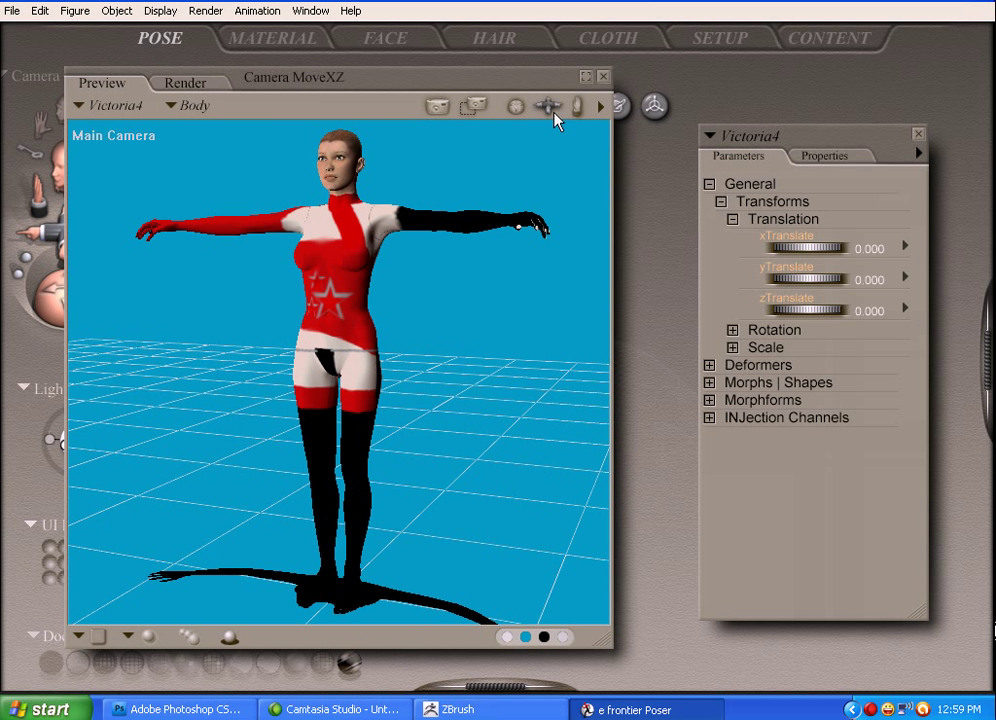
Nudge the Auto Settings quality slider toward Final in Render Settings
click(548, 107)
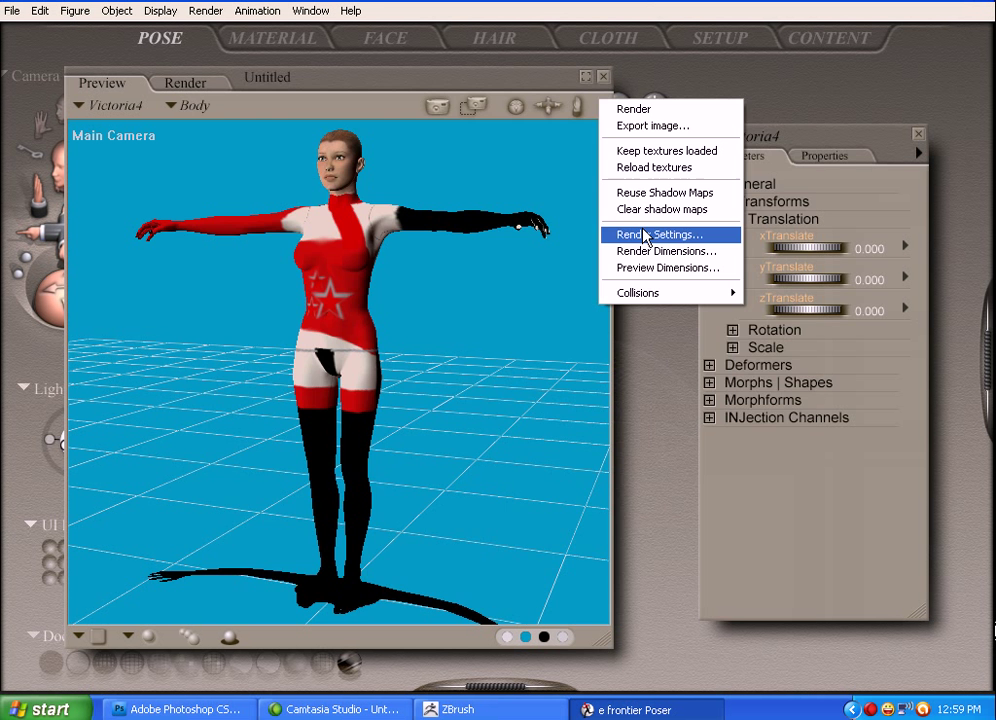
click(660, 234)
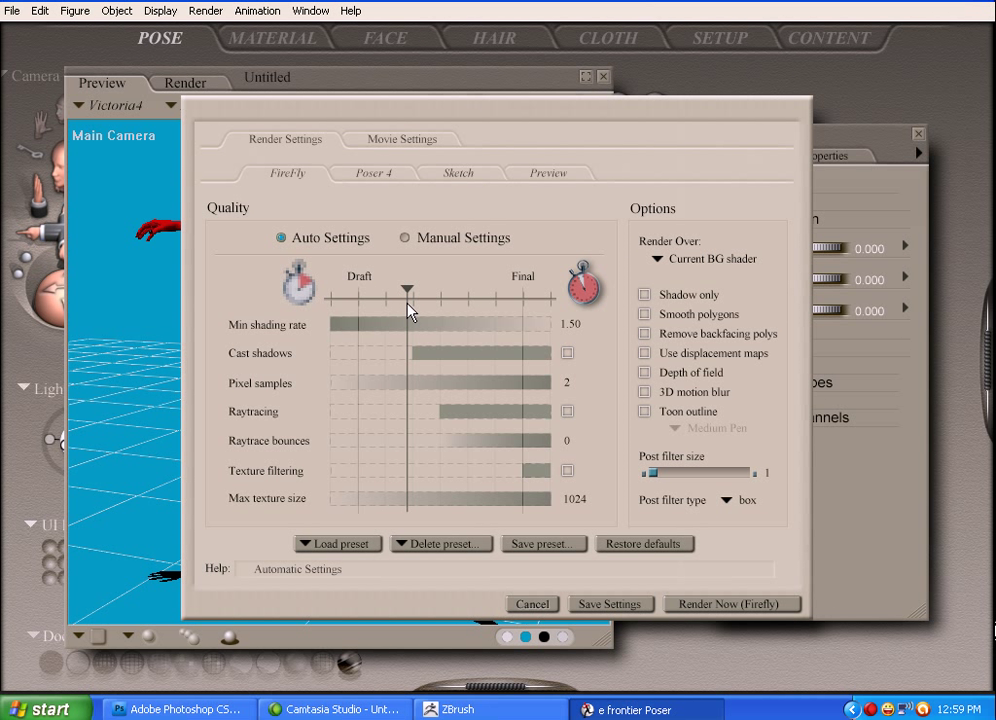
click(567, 352)
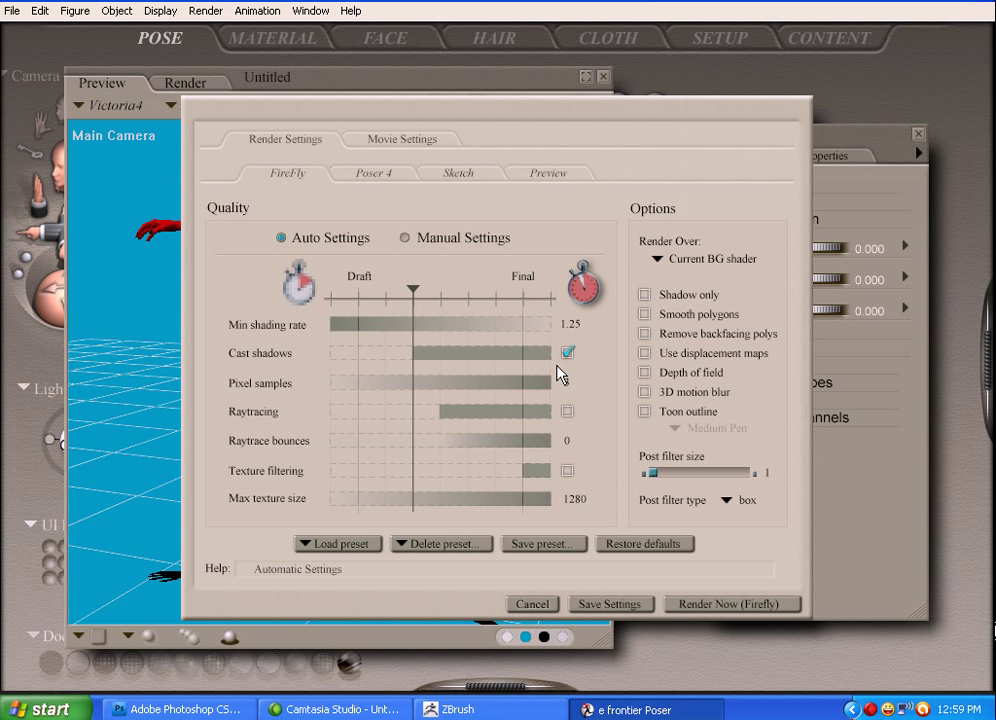